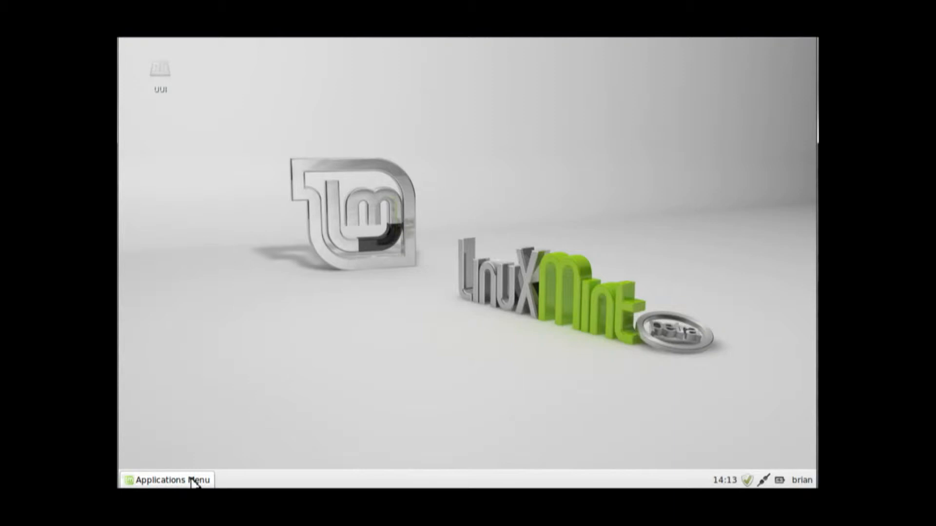
# Open the Applications Menu showing favourite programs
pyautogui.click(168, 480)
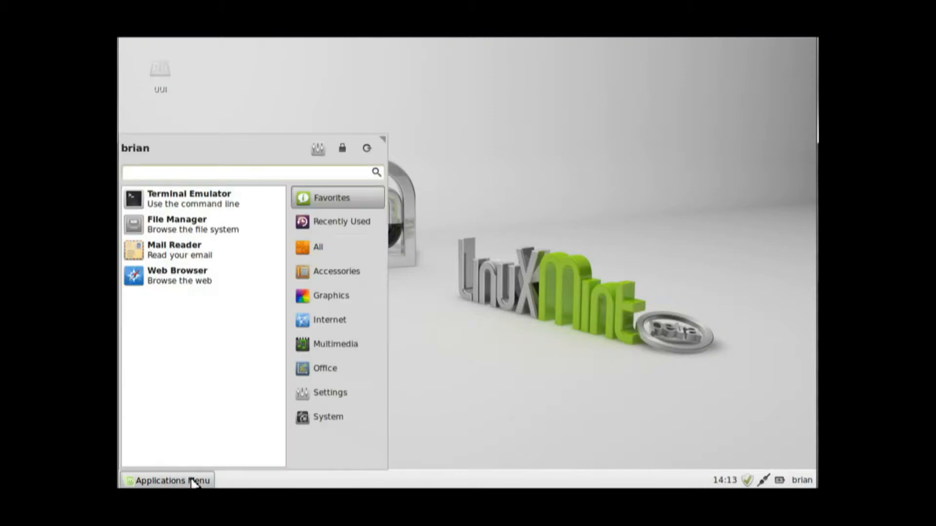
pyautogui.moveTo(191, 199)
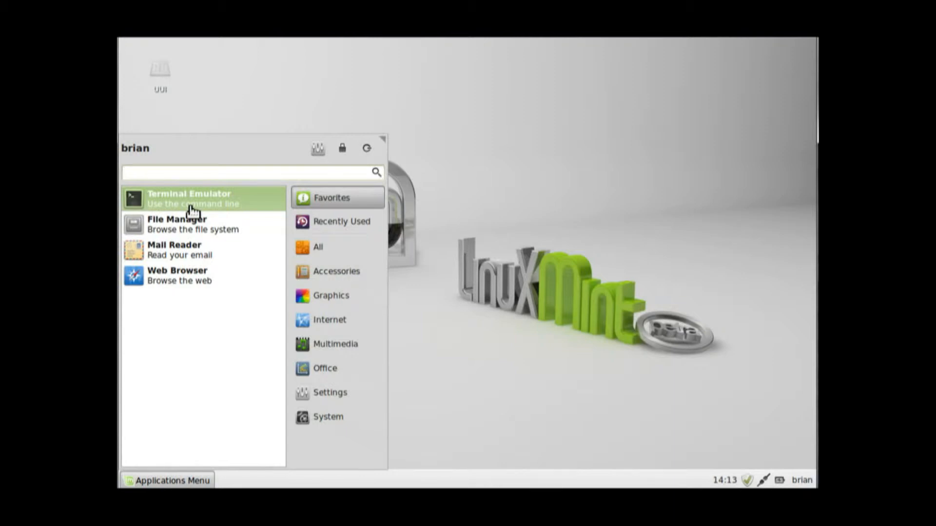
# Launch Terminal Emulator and run 'sudo apt-get install xbmc'
pyautogui.click(189, 198)
pyautogui.write('sudo apt-')
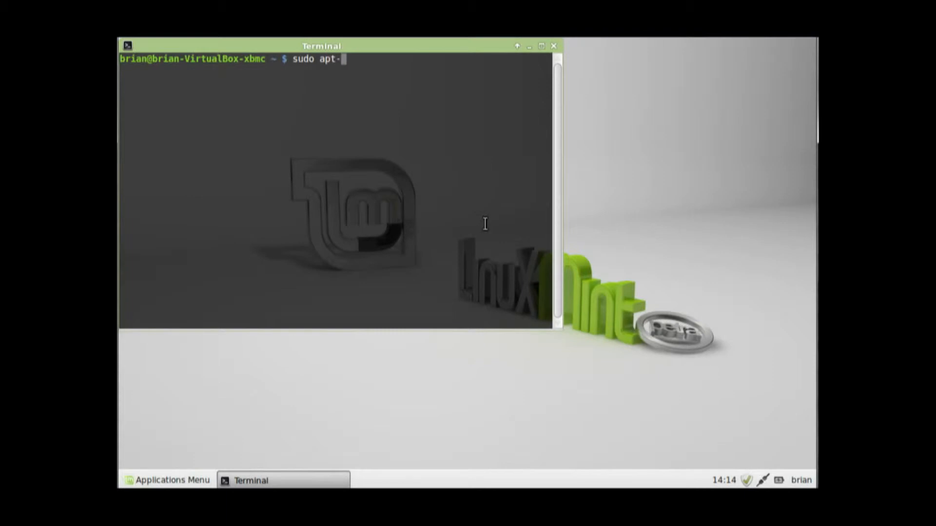
pyautogui.write('get i')
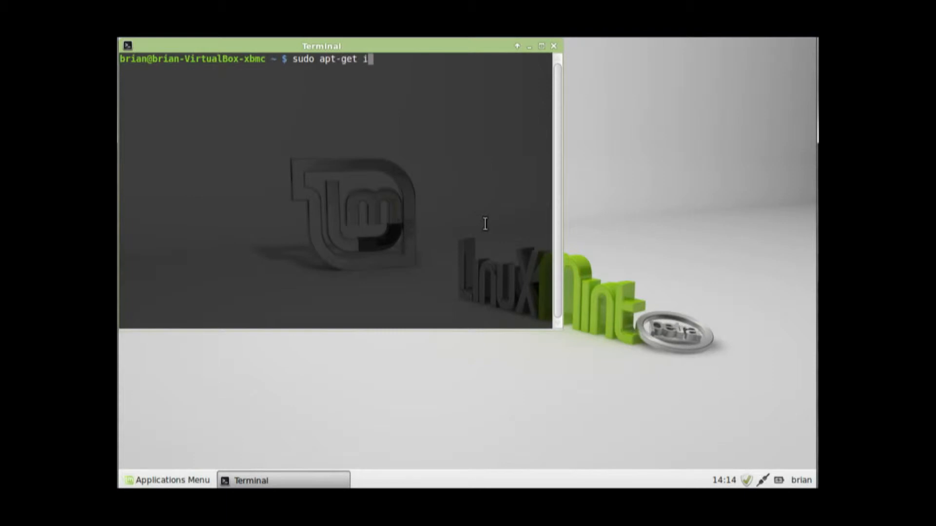
pyautogui.write('nstall')
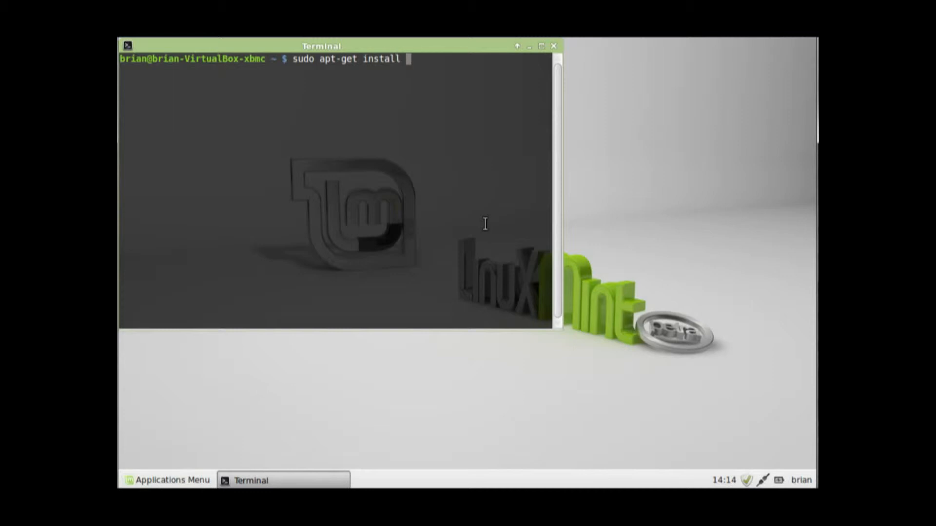
pyautogui.write('xb')
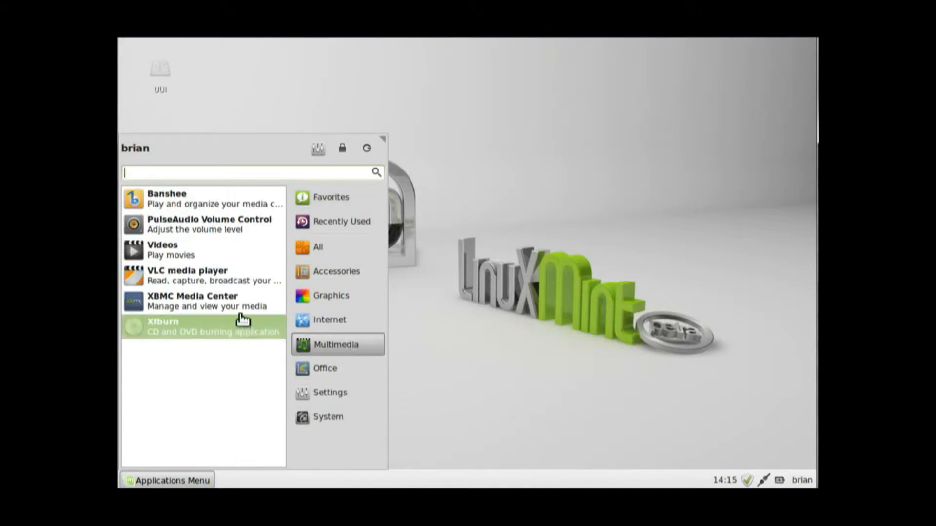
pyautogui.moveTo(239, 302)
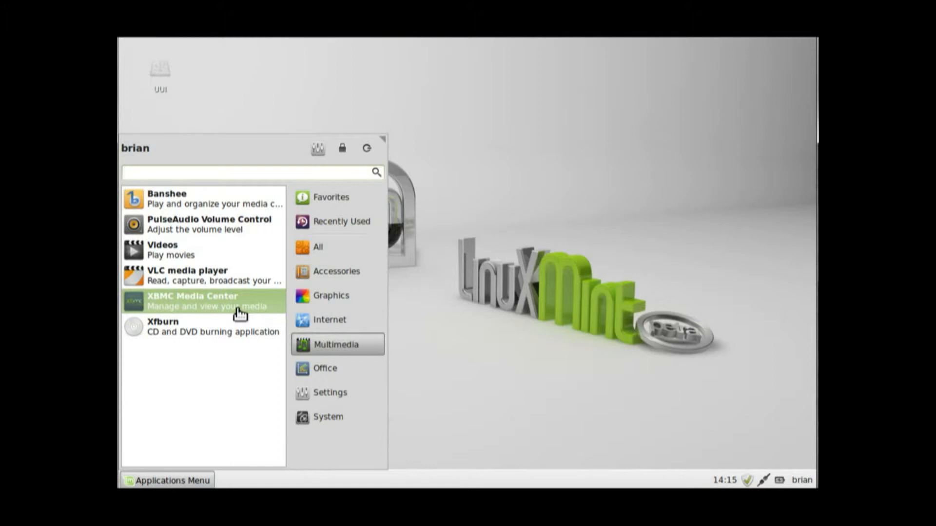
# Launch XBMC Media Center from the Multimedia category
pyautogui.click(191, 301)
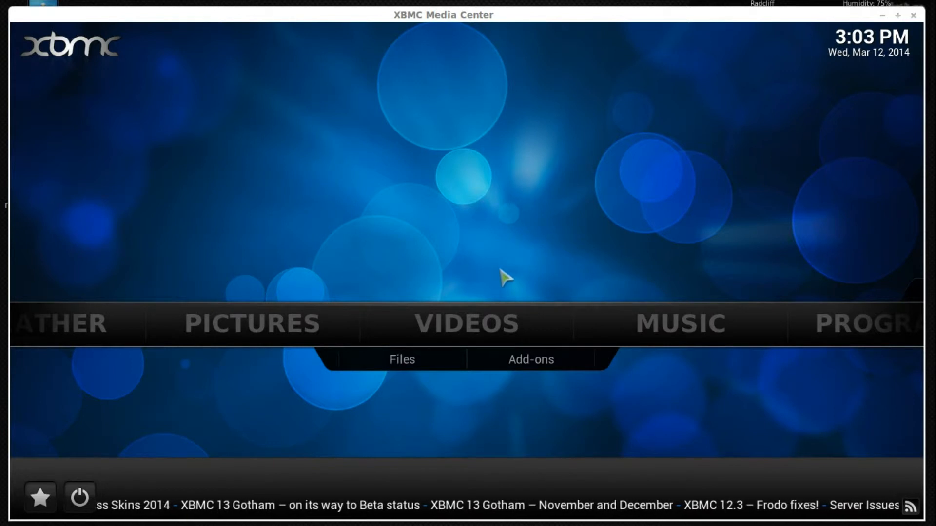
pyautogui.moveTo(484, 290)
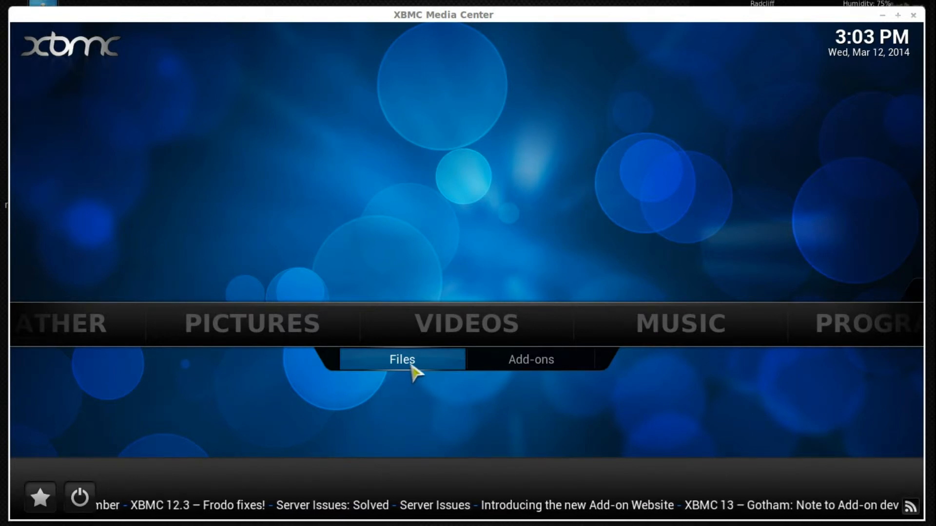
pyautogui.moveTo(445, 347)
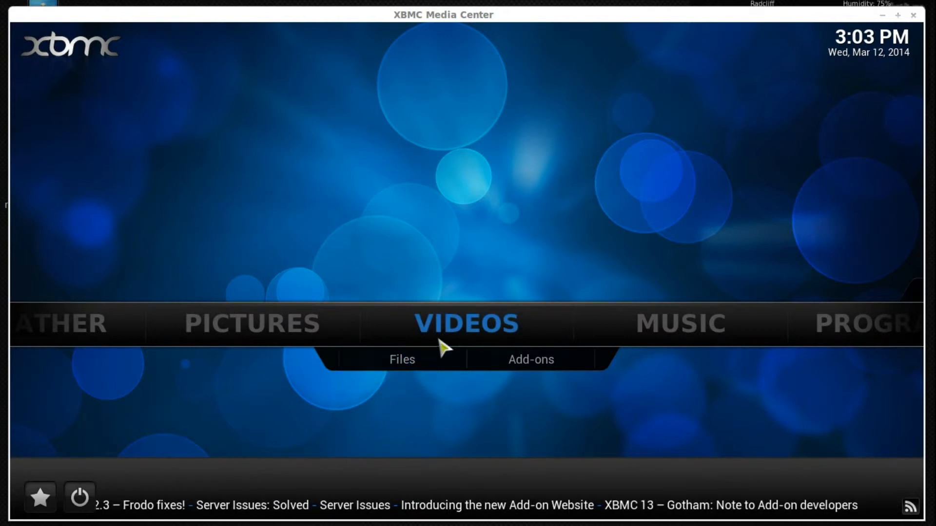
# Go to Videos > Files and begin Add Videos to open the Add Video source dialog
pyautogui.click(401, 359)
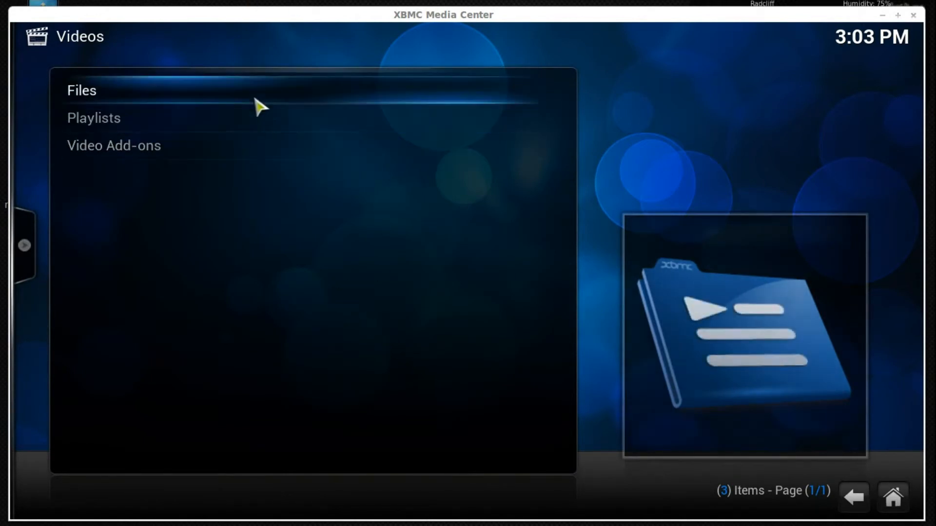
pyautogui.click(82, 90)
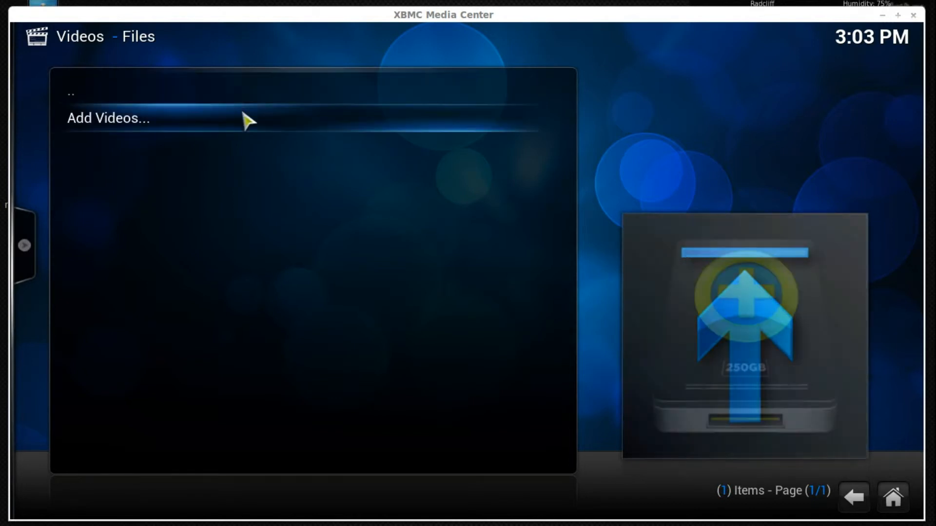
pyautogui.click(108, 118)
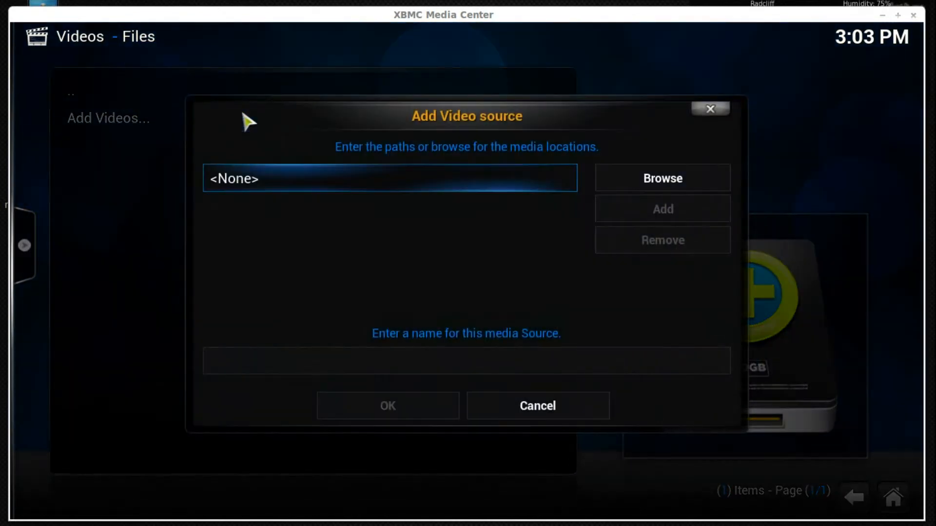
# Browse to the Movies folder and confirm it as a video source named Movies
pyautogui.click(662, 178)
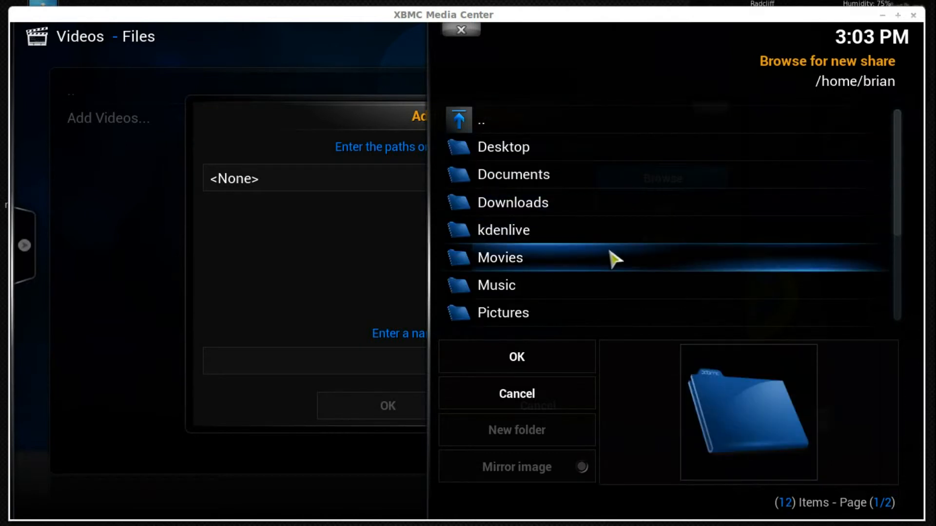
pyautogui.doubleClick(500, 257)
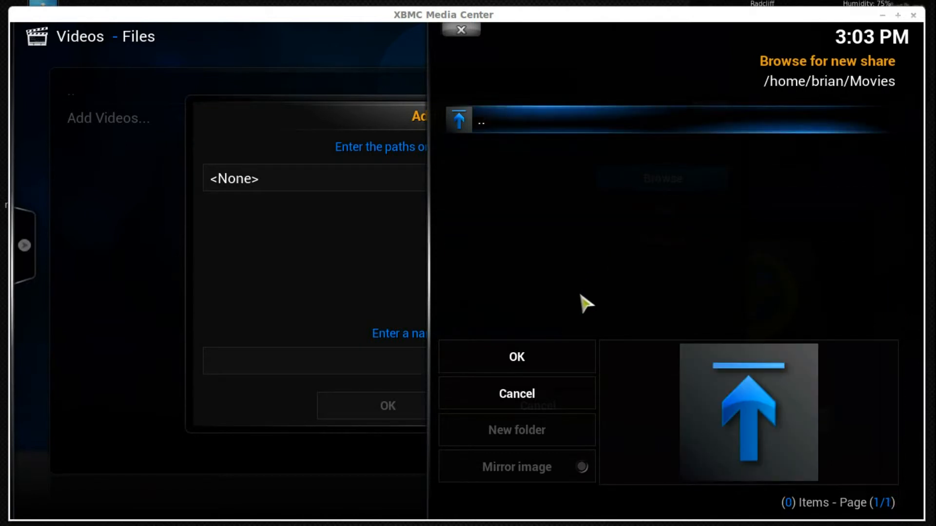
pyautogui.moveTo(550, 356)
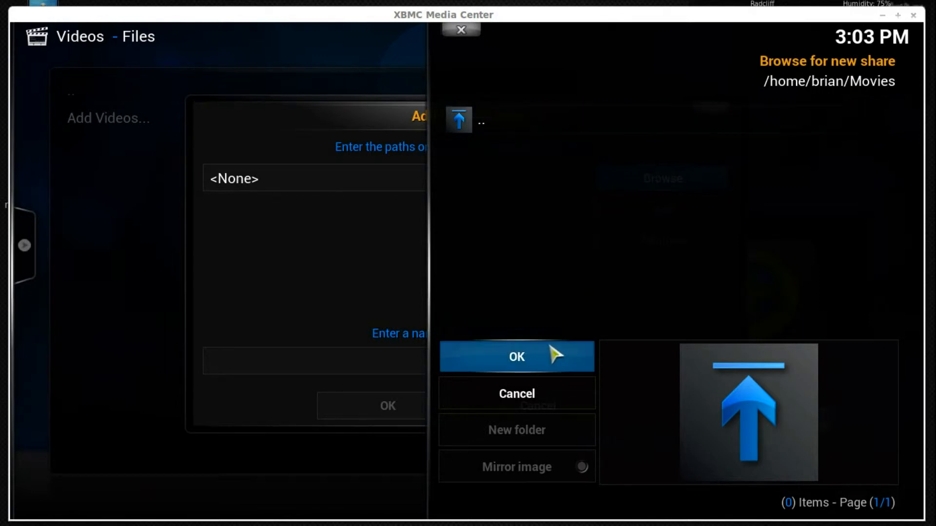
pyautogui.click(517, 356)
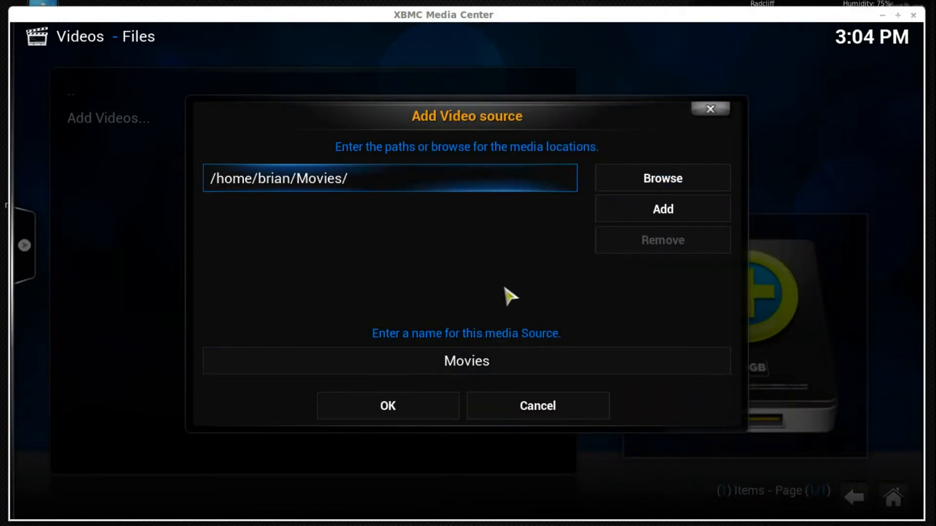
pyautogui.moveTo(382, 240)
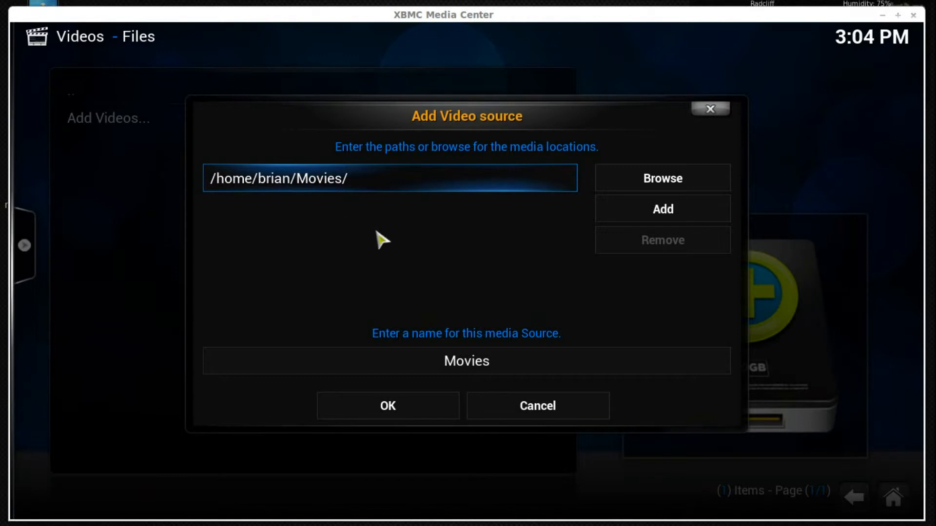
pyautogui.moveTo(518, 321)
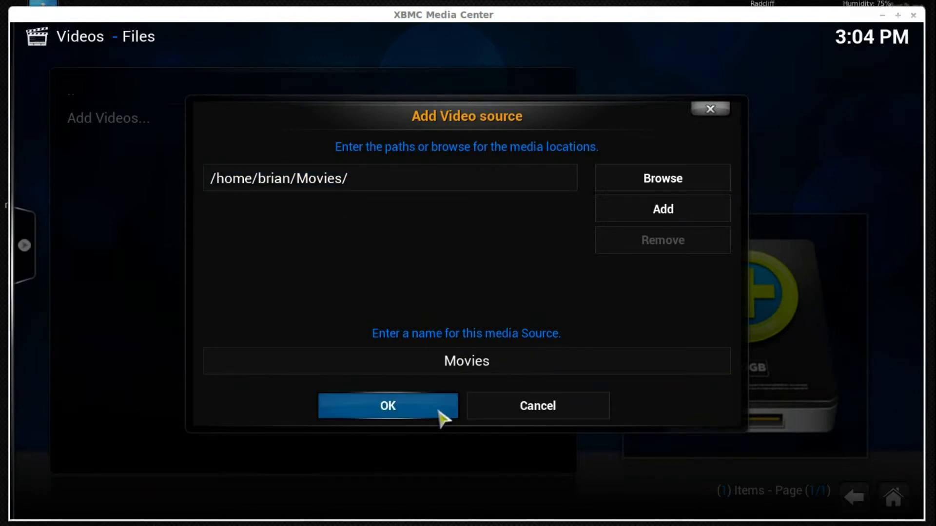
pyautogui.click(387, 407)
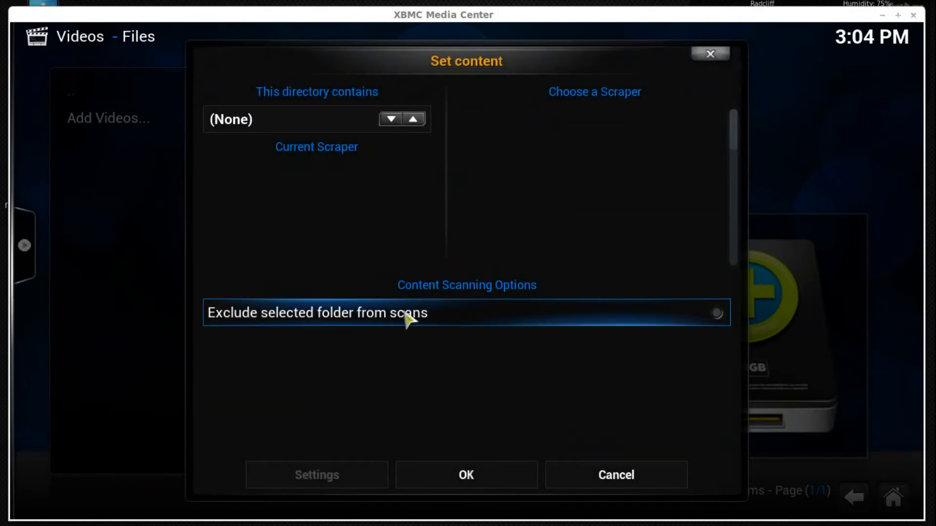
# Set the source's content to Movies, confirm, and answer the refresh prompt
pyautogui.click(412, 120)
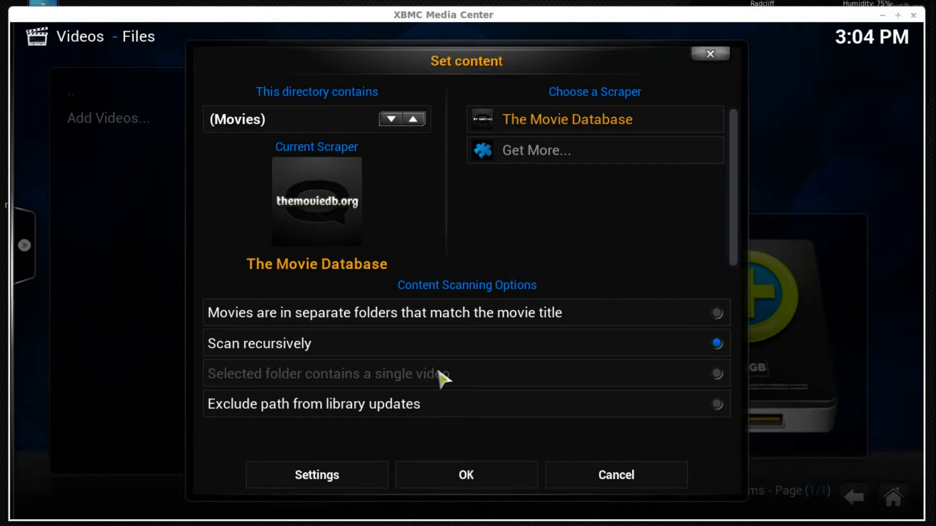
pyautogui.click(466, 475)
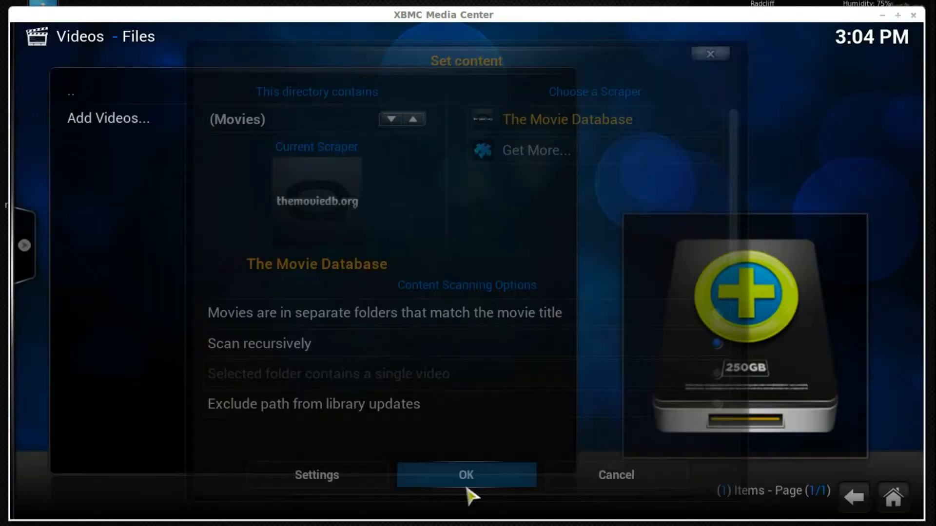
pyautogui.click(466, 475)
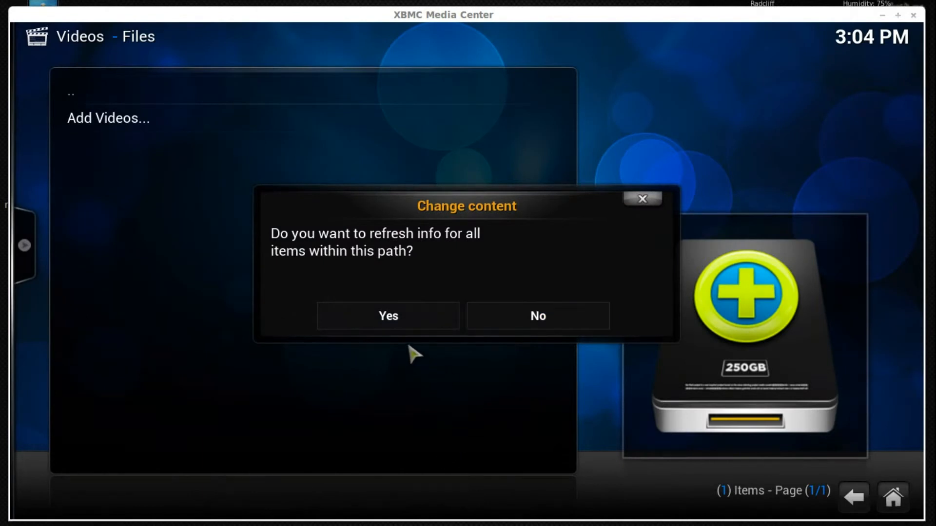
pyautogui.click(387, 316)
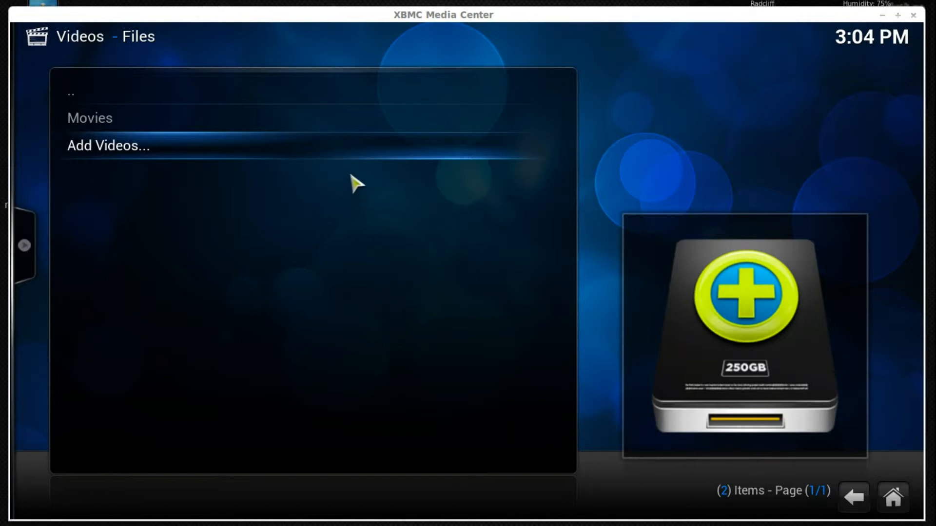
pyautogui.moveTo(343, 133)
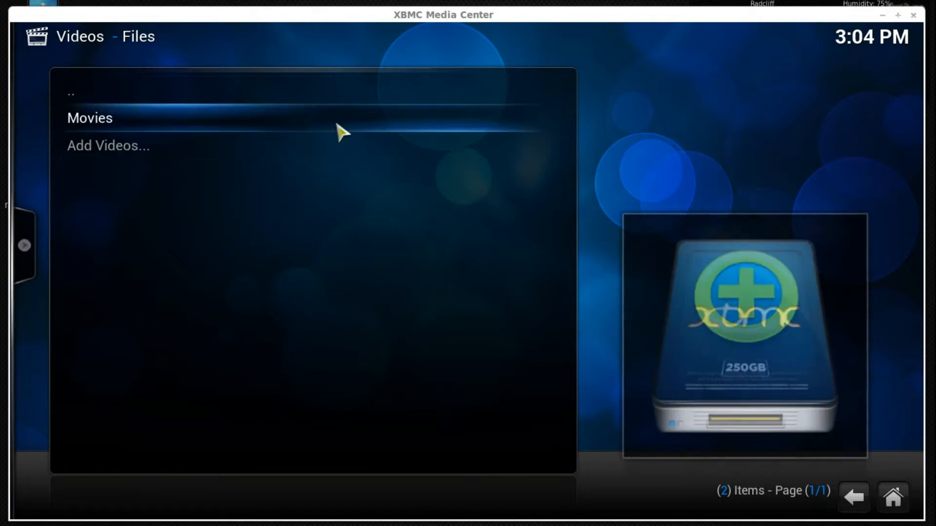
# Open the Movies source and bring up MARVELS_THE_AVENGERS_Title35.mp4's context menu
pyautogui.click(90, 118)
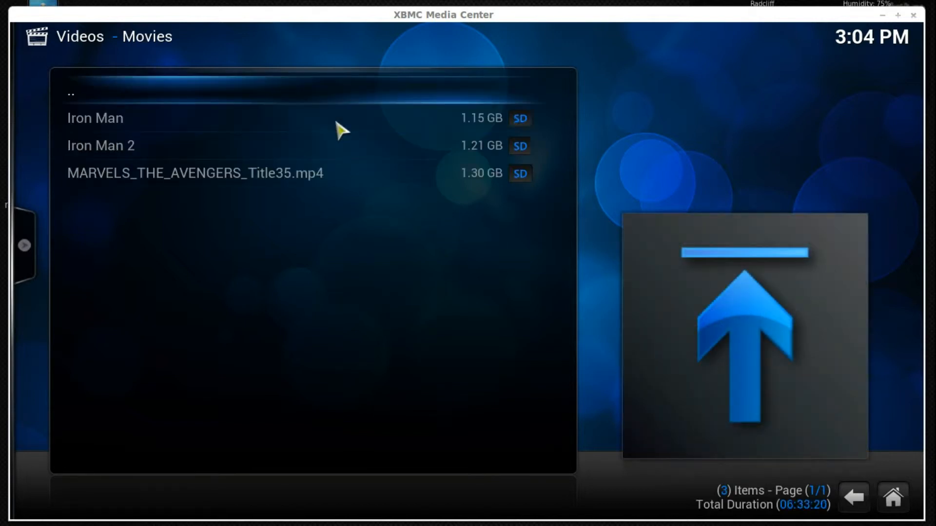
pyautogui.moveTo(337, 146)
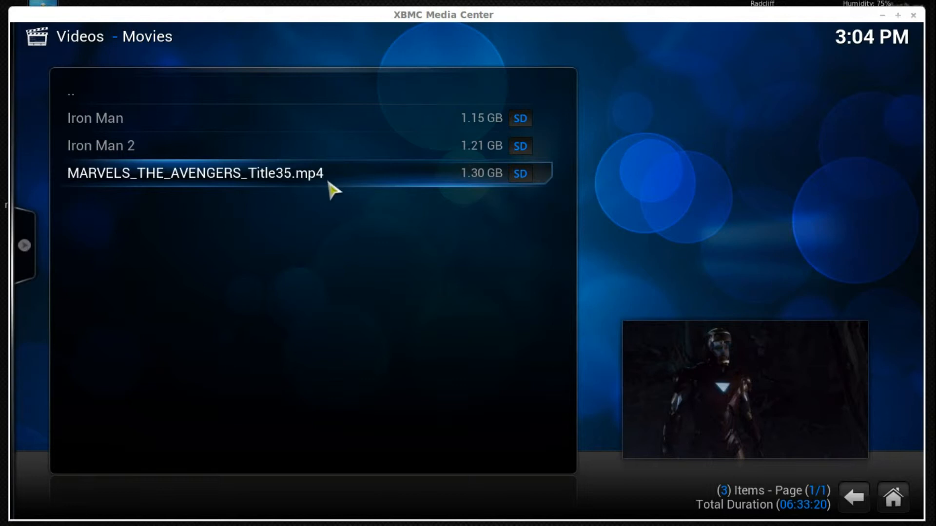
pyautogui.rightClick(195, 173)
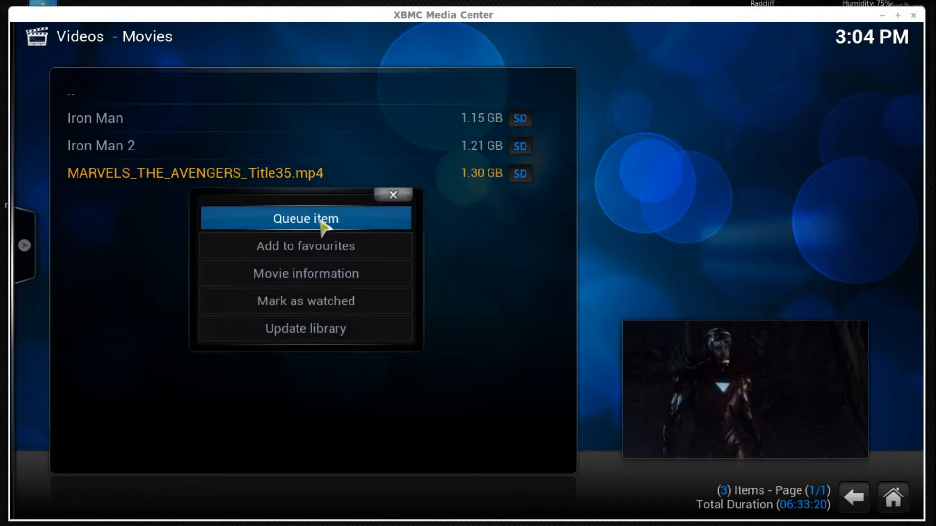
# Look up movie info as MARVELS_THE_AVENGERS and play The Avengers
pyautogui.click(306, 274)
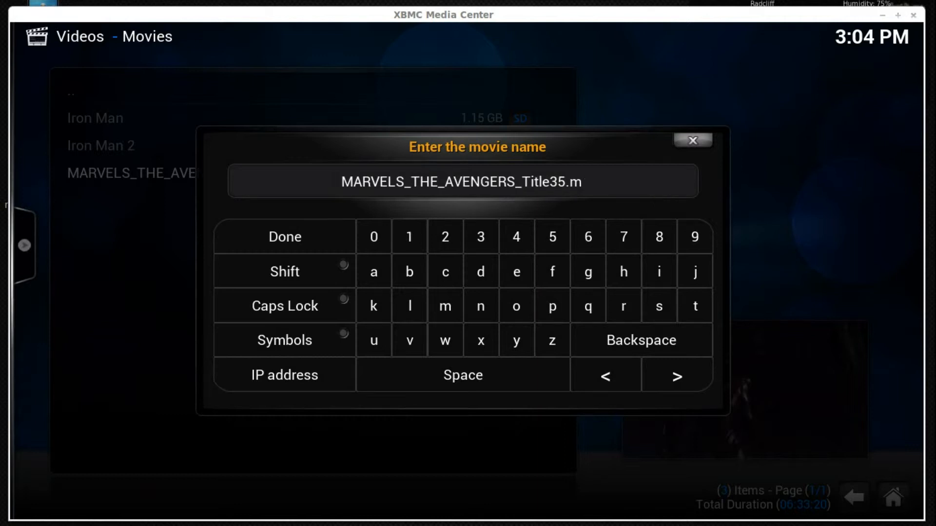
pyautogui.click(641, 340)
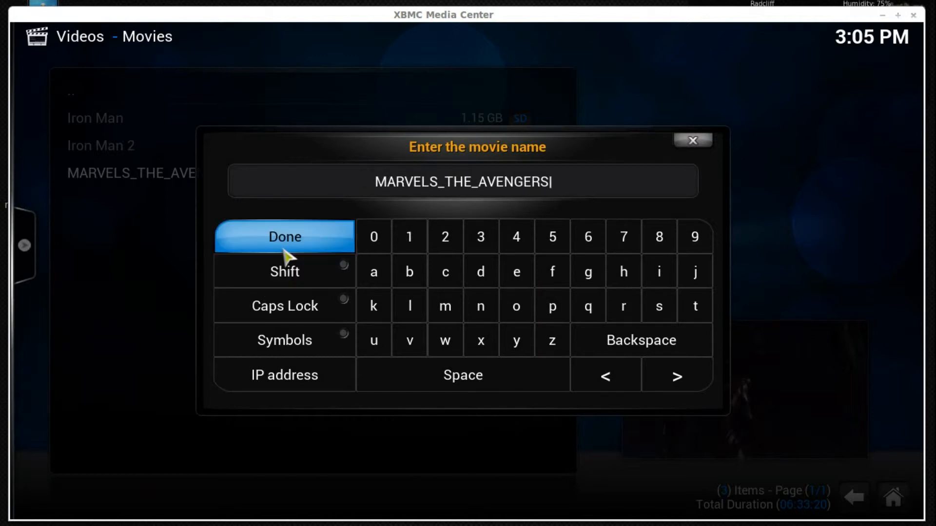
pyautogui.click(285, 237)
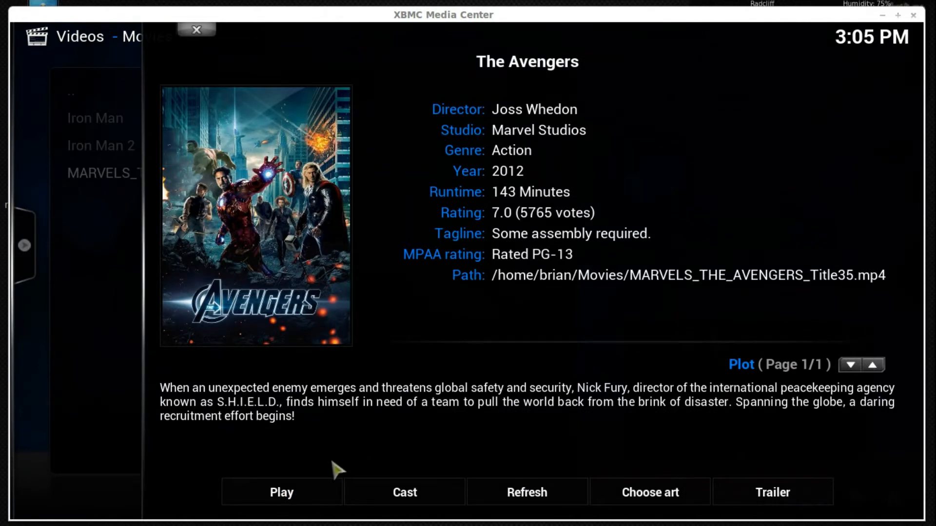
pyautogui.moveTo(308, 493)
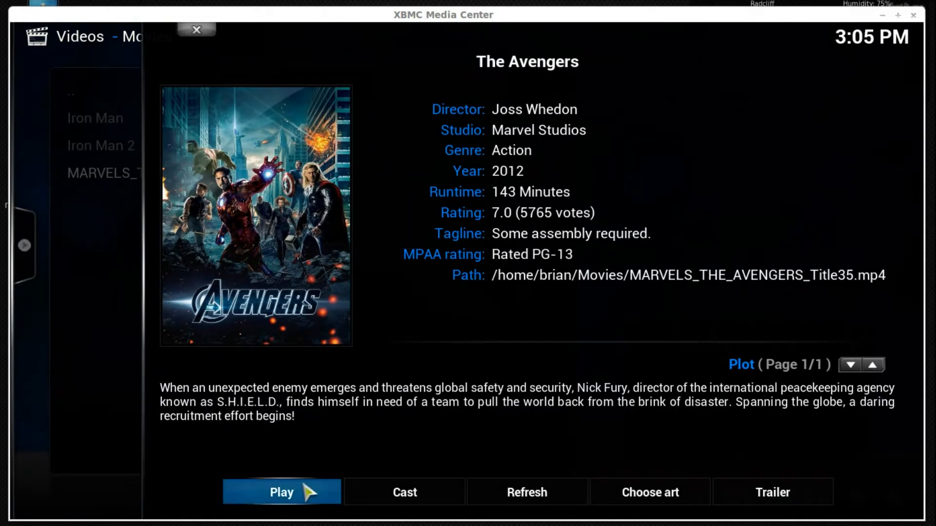
pyautogui.click(281, 493)
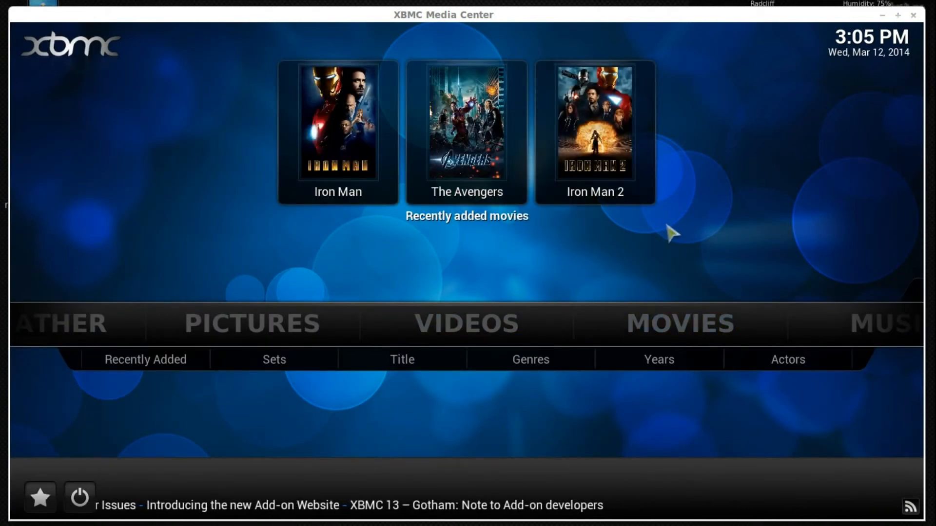
pyautogui.moveTo(448, 445)
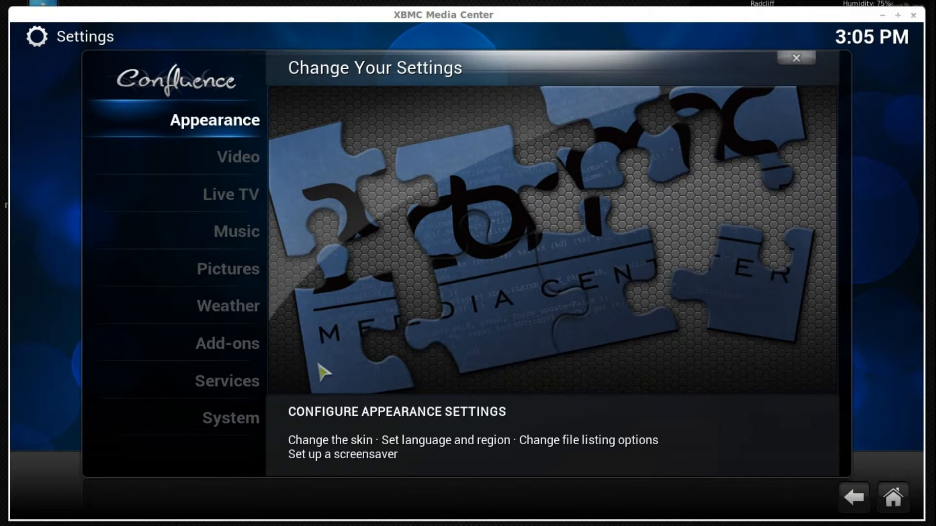
# Open Services settings and show the UPnP options
pyautogui.click(227, 382)
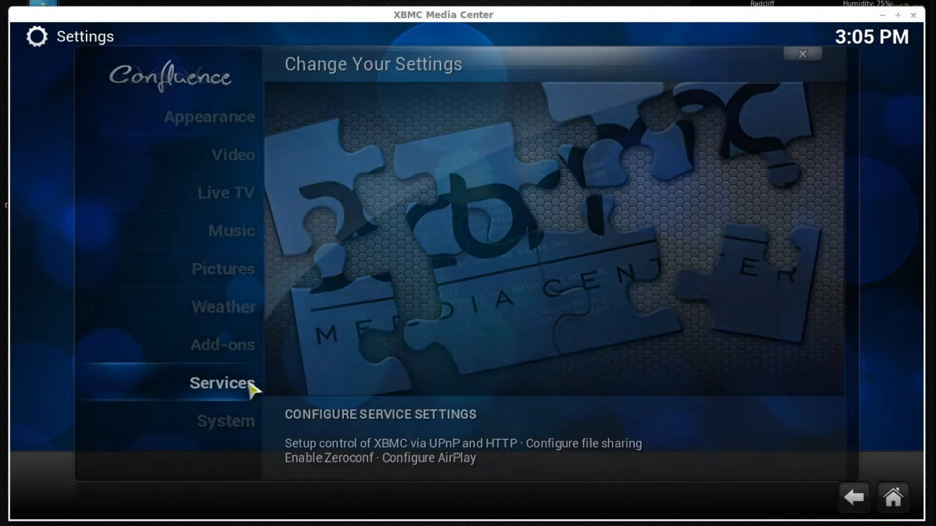
pyautogui.click(222, 384)
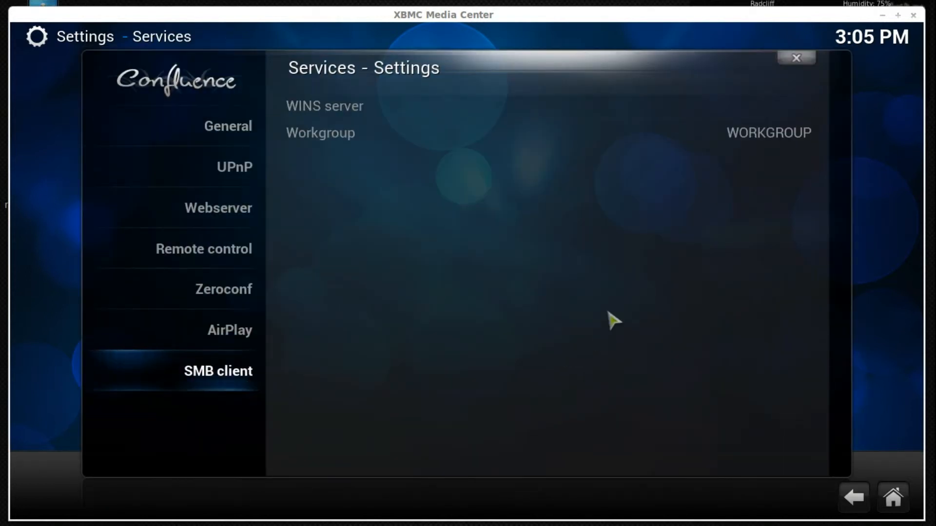
pyautogui.moveTo(595, 315)
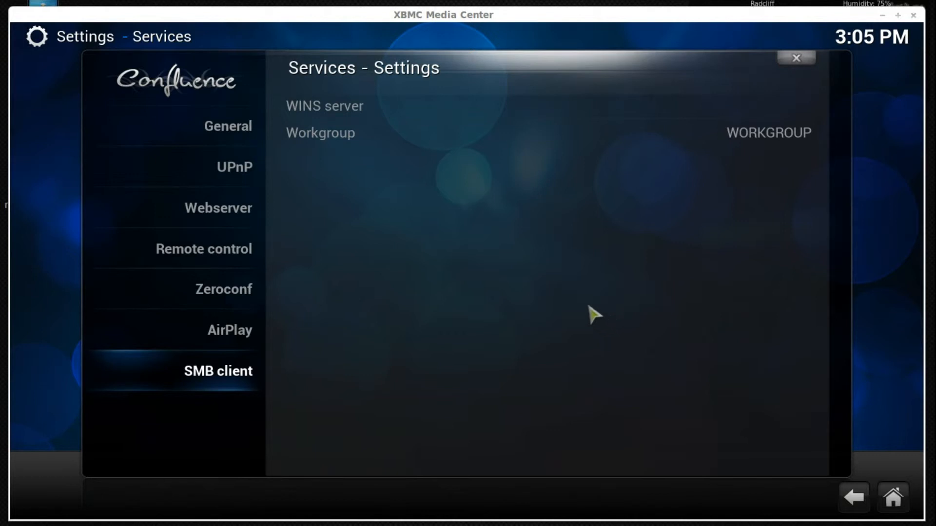
pyautogui.click(234, 167)
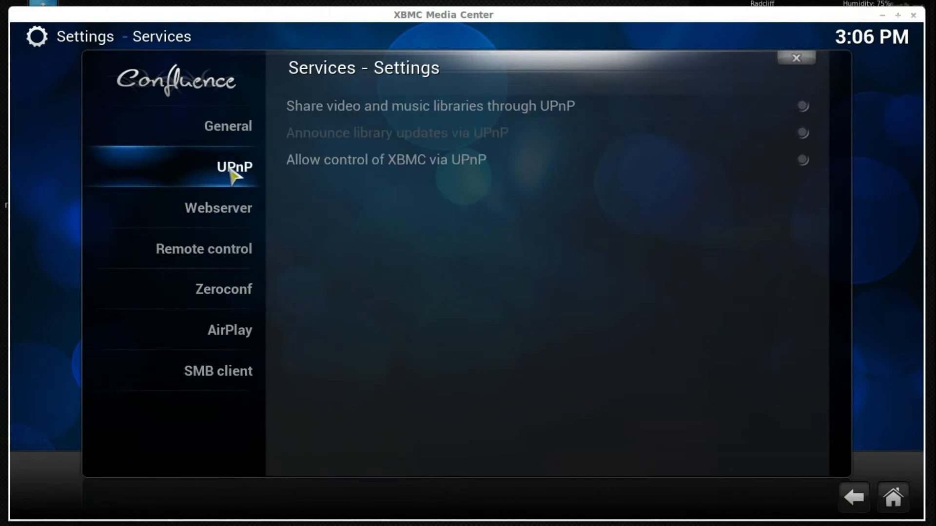
pyautogui.moveTo(265, 172)
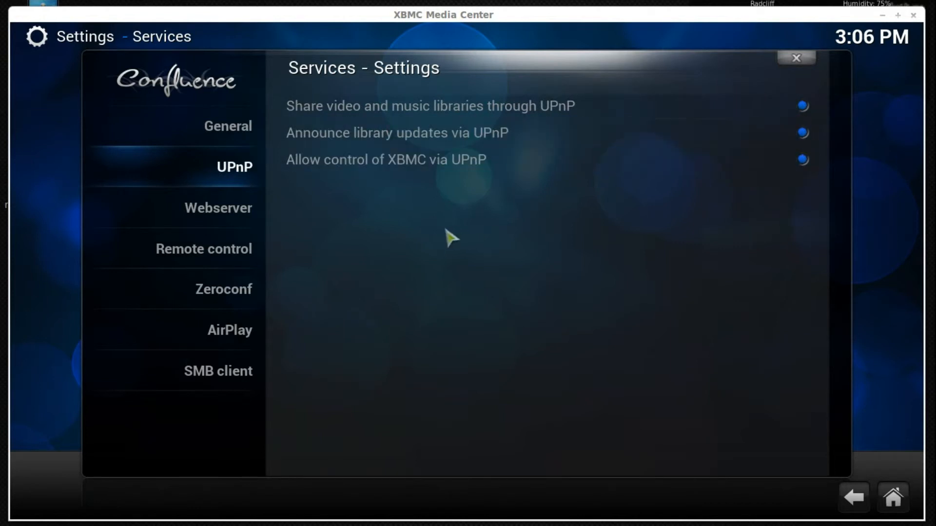
pyautogui.moveTo(460, 188)
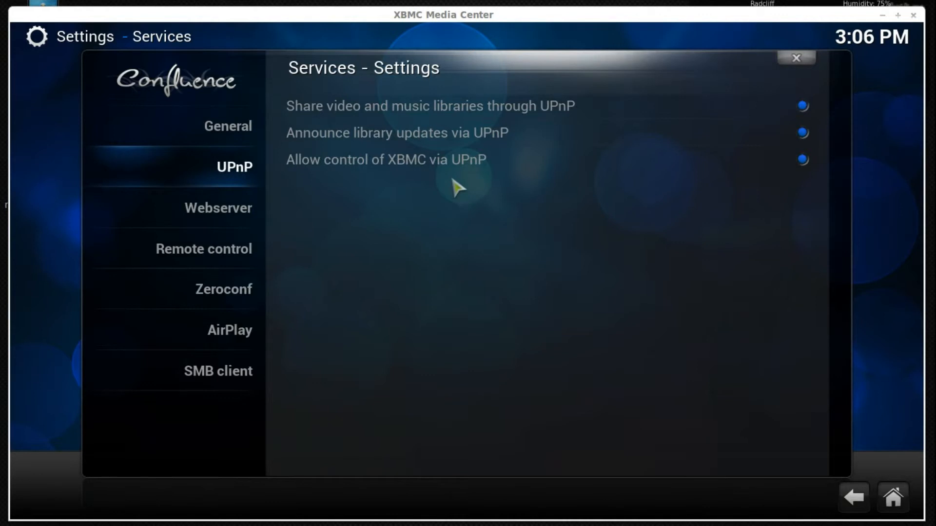
pyautogui.moveTo(386, 159)
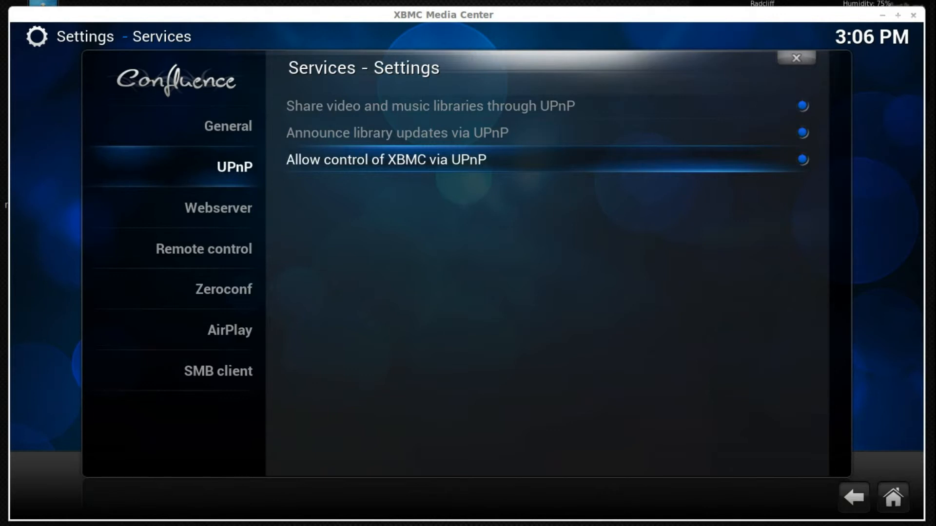
pyautogui.moveTo(446, 190)
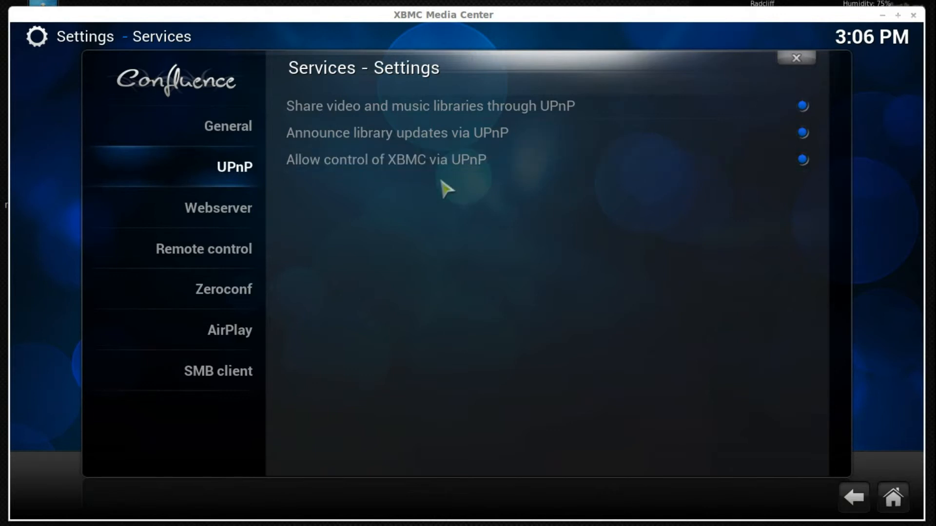
# Enable 'Allow control of XBMC via HTTP' under Webserver, then view Remote control settings
pyautogui.click(218, 208)
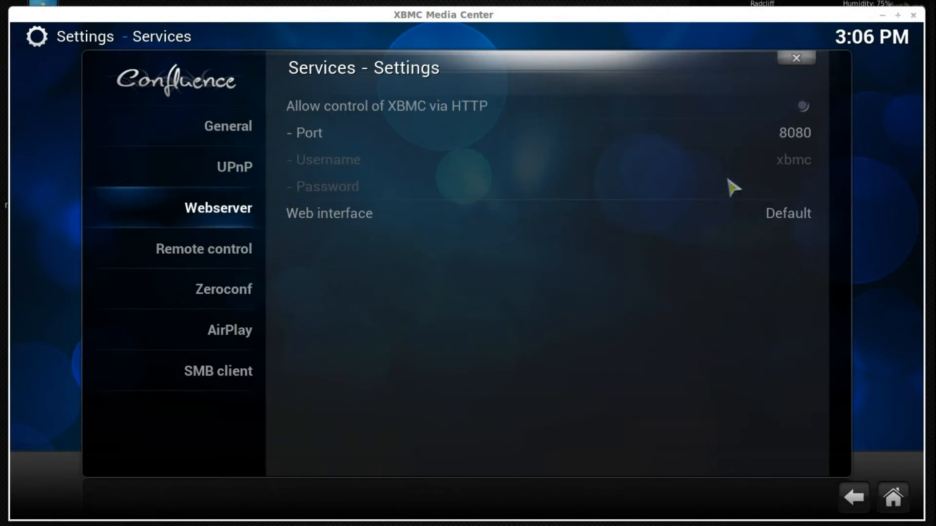
pyautogui.click(803, 106)
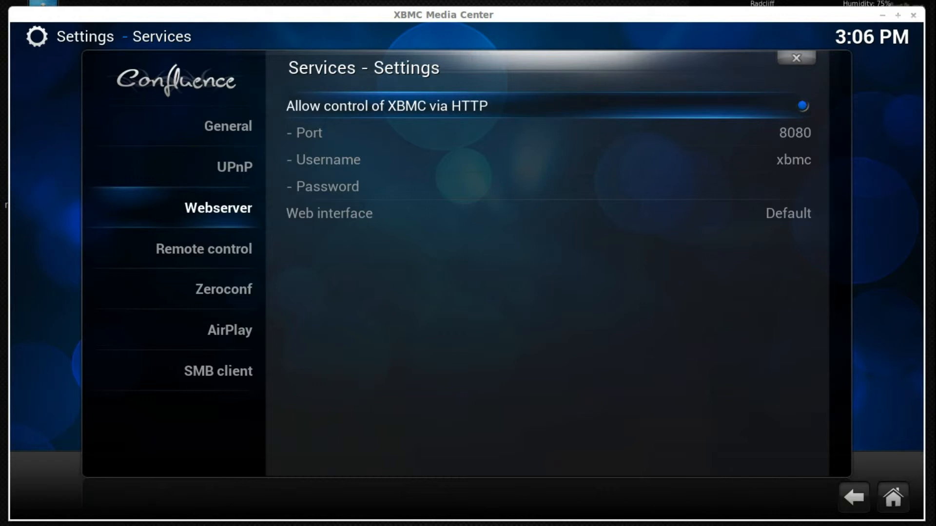
pyautogui.click(203, 250)
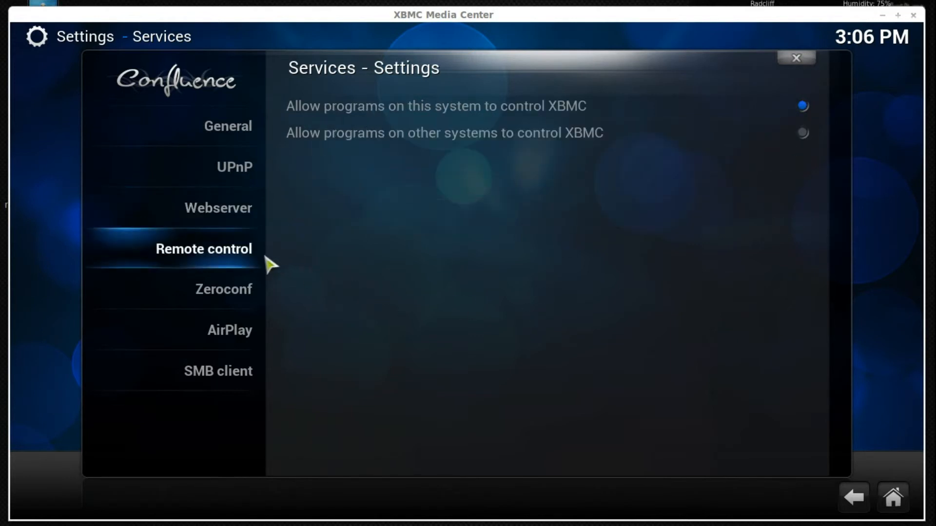
pyautogui.moveTo(590, 264)
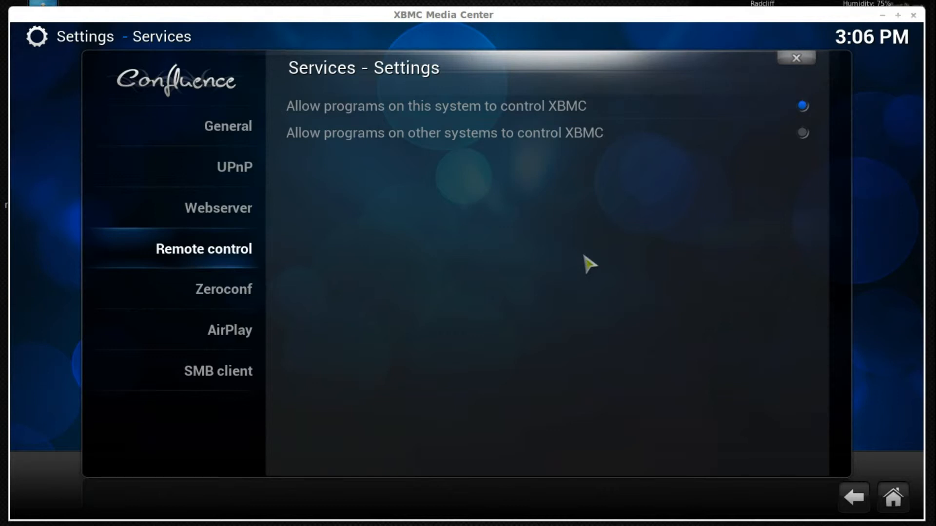
pyautogui.moveTo(683, 203)
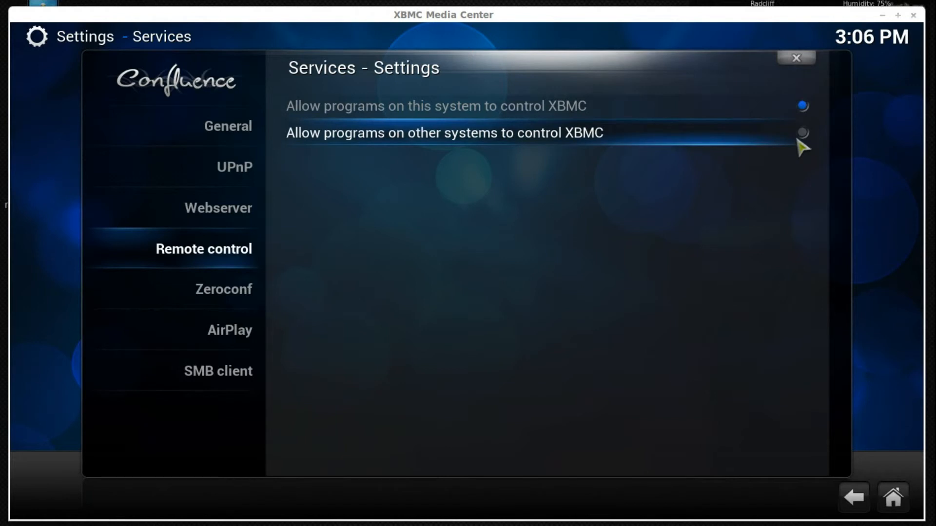
# Allow remote control from other systems, check Zeroconf announcing, then view the AirPlay settings
pyautogui.click(803, 132)
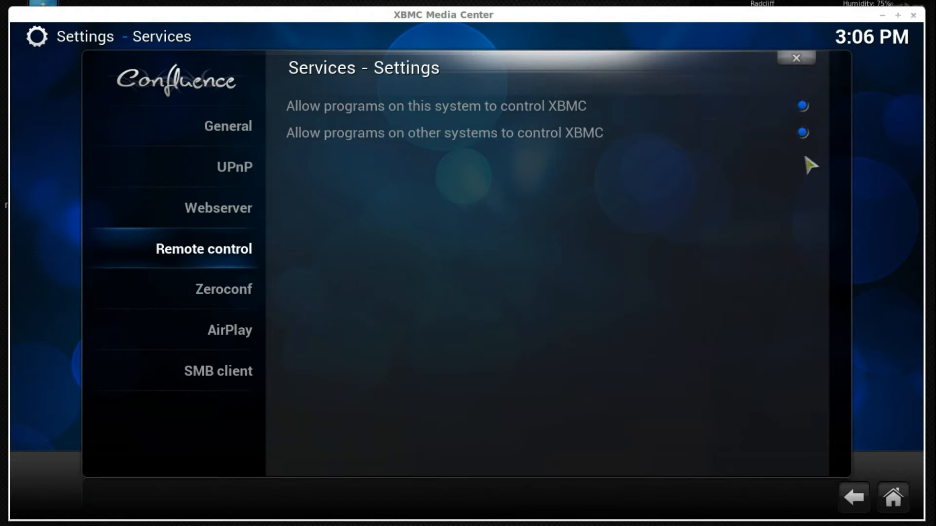
pyautogui.moveTo(376, 311)
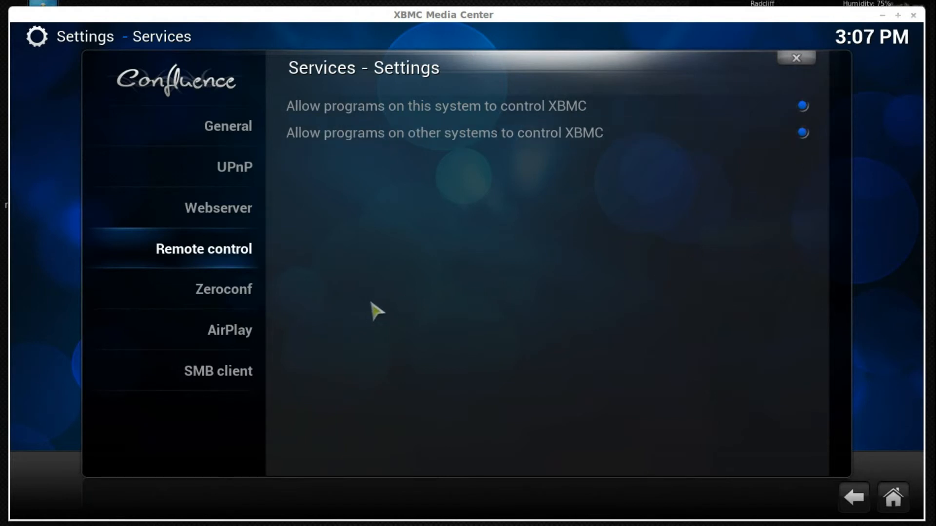
pyautogui.click(223, 289)
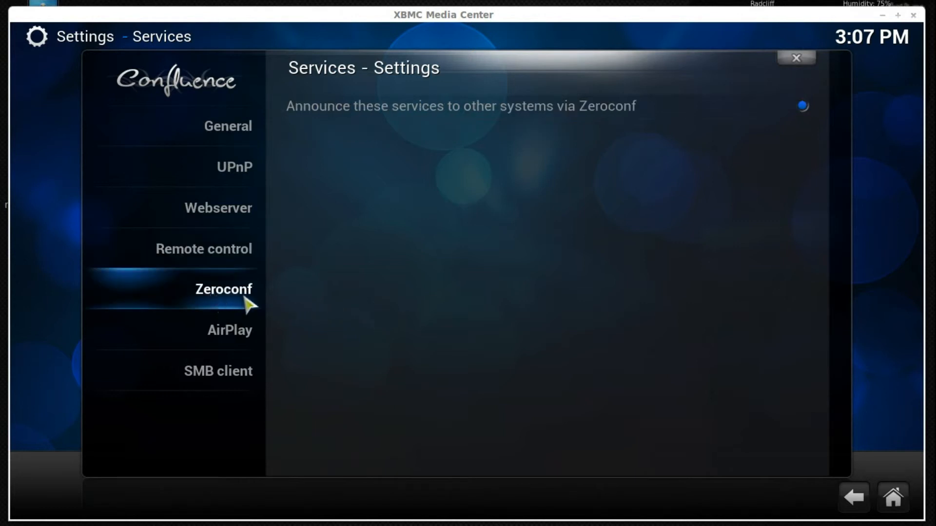
pyautogui.moveTo(620, 117)
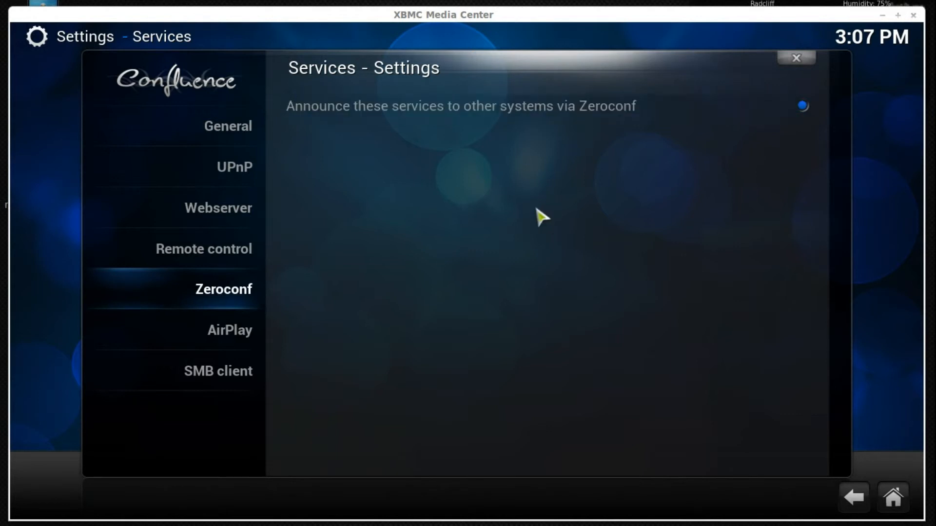
pyautogui.click(229, 330)
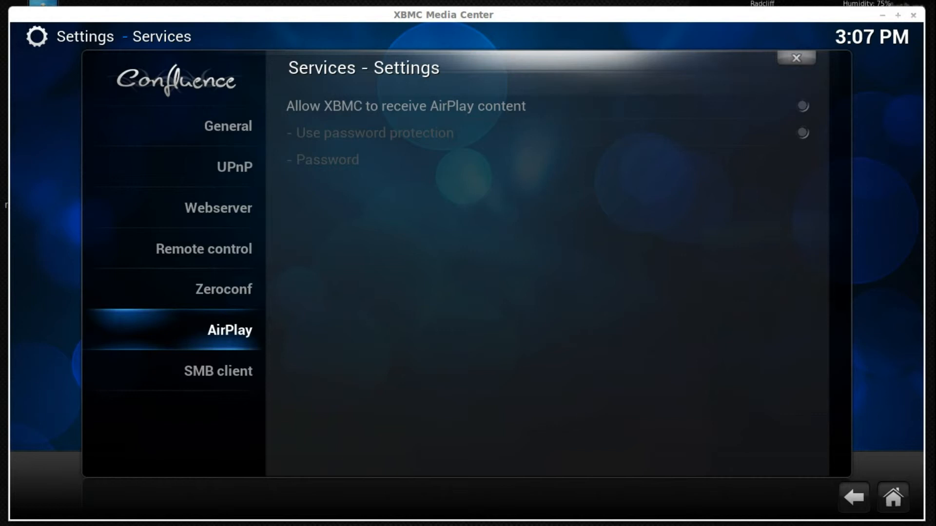
# Review the SMB client workgroup (WORKGROUP), then return to General services showing device name XBMC
pyautogui.click(218, 371)
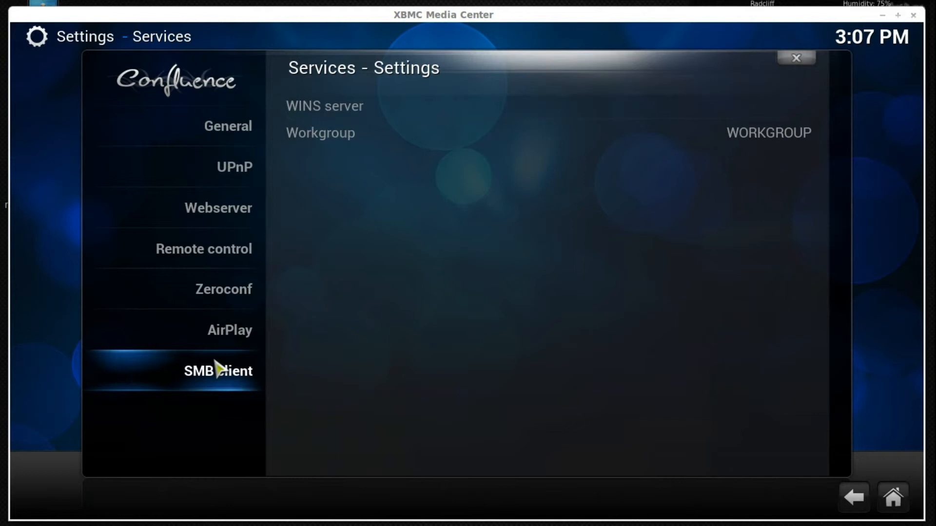
pyautogui.moveTo(219, 367)
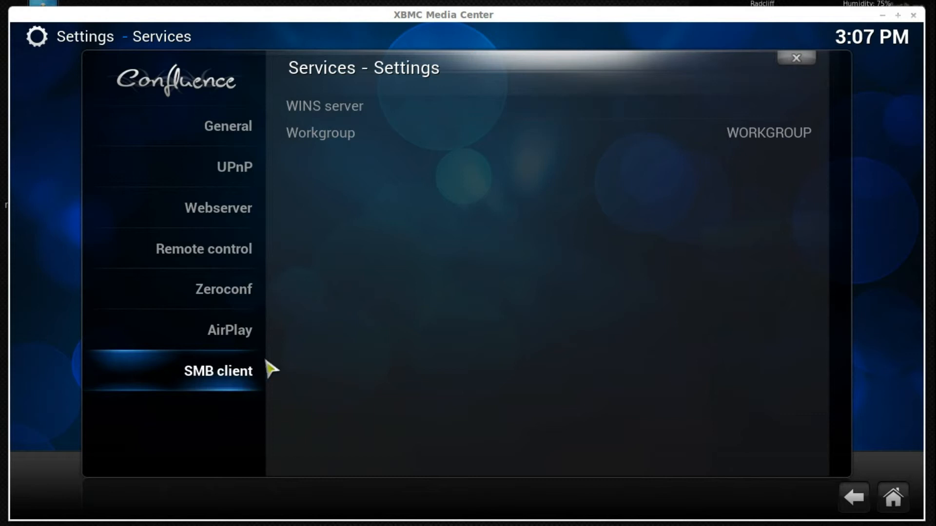
pyautogui.moveTo(718, 371)
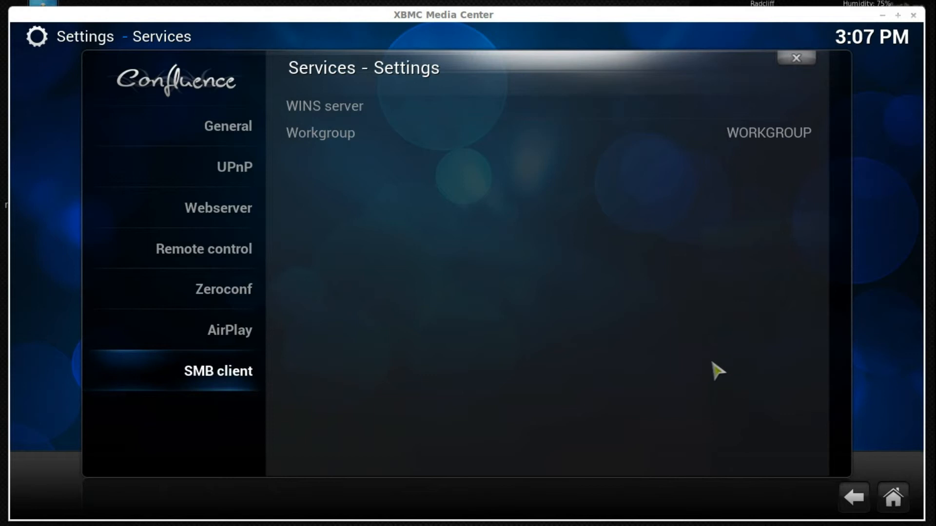
pyautogui.moveTo(373, 197)
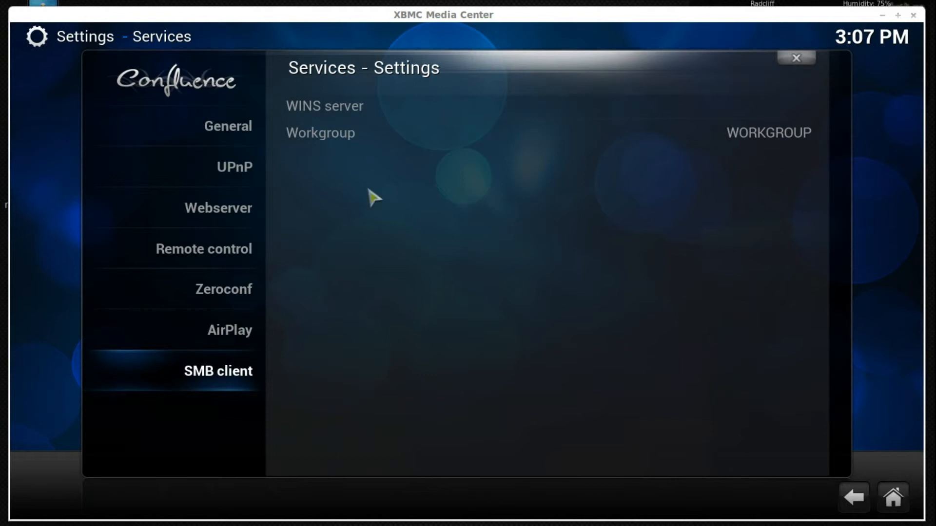
pyautogui.click(228, 126)
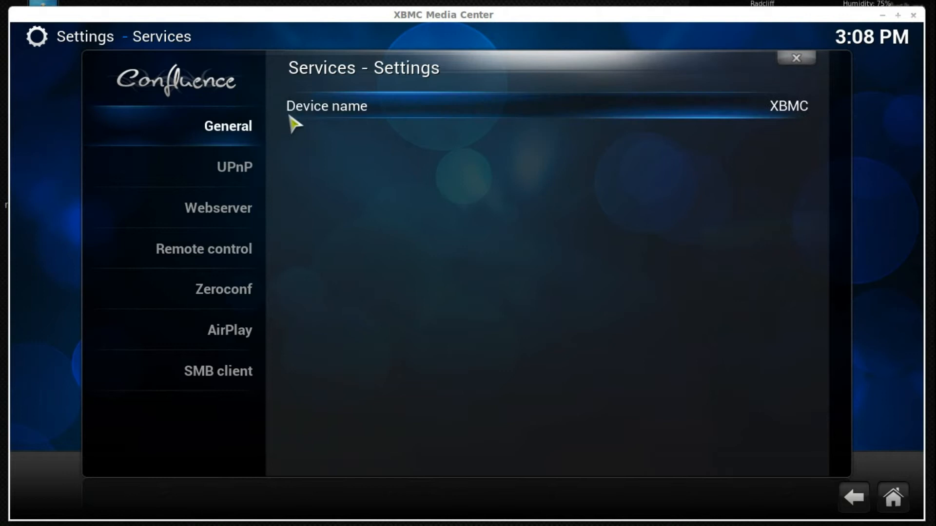
pyautogui.click(537, 106)
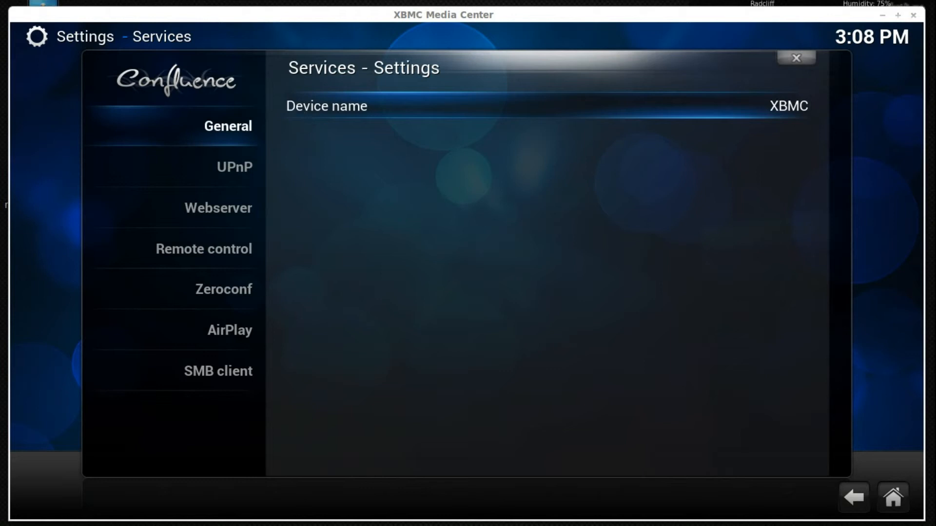
pyautogui.click(788, 106)
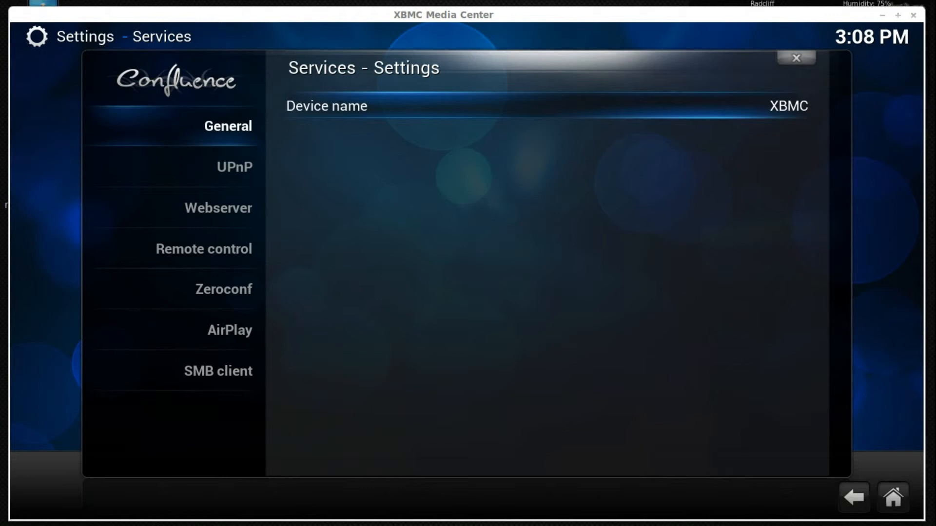
pyautogui.click(537, 106)
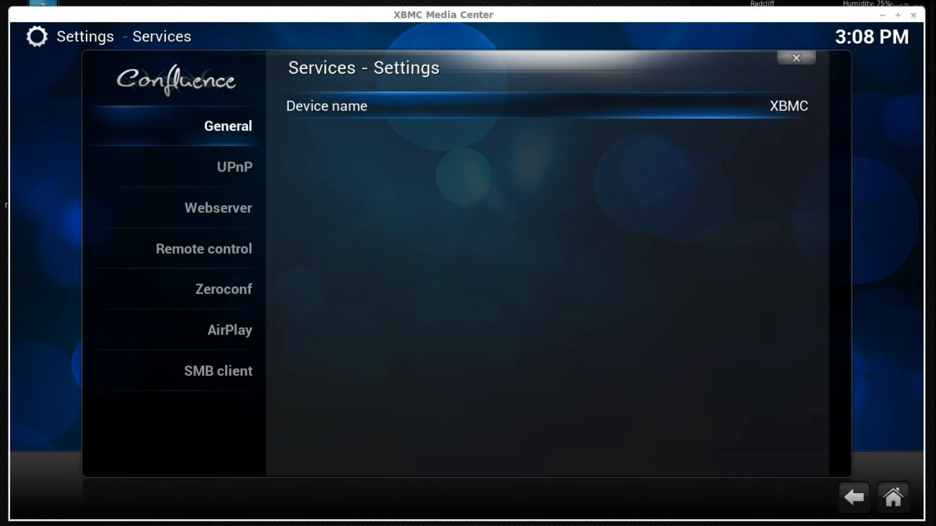
pyautogui.moveTo(376, 182)
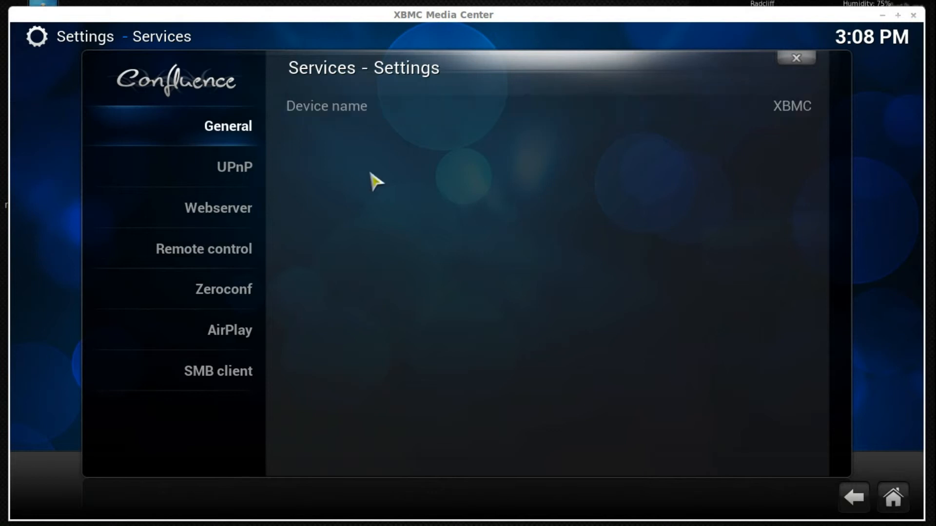
pyautogui.moveTo(925, 423)
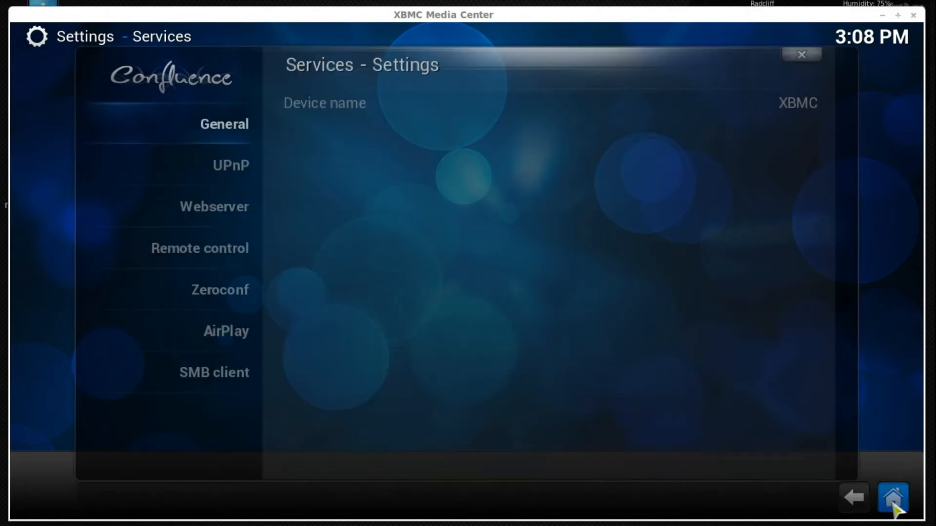
# Return from Services settings to the XBMC home screen's System section
pyautogui.click(894, 497)
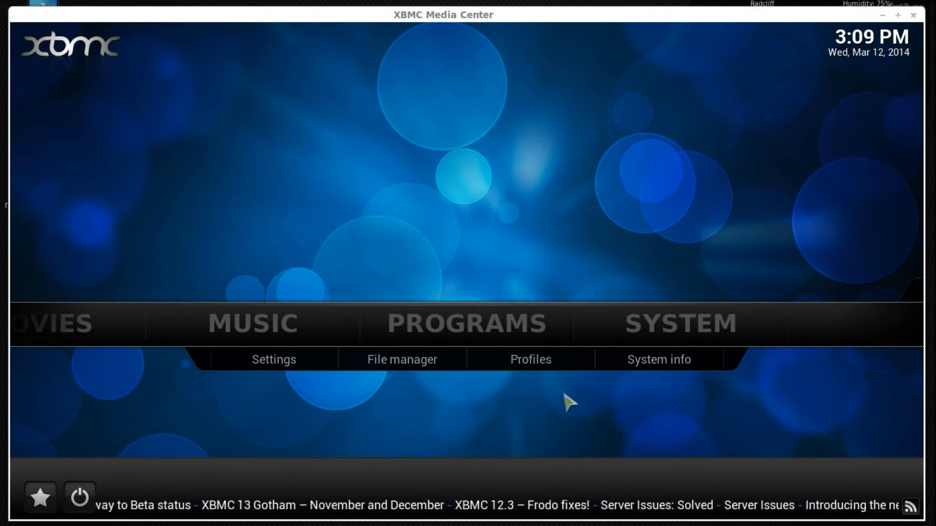
pyautogui.moveTo(528, 407)
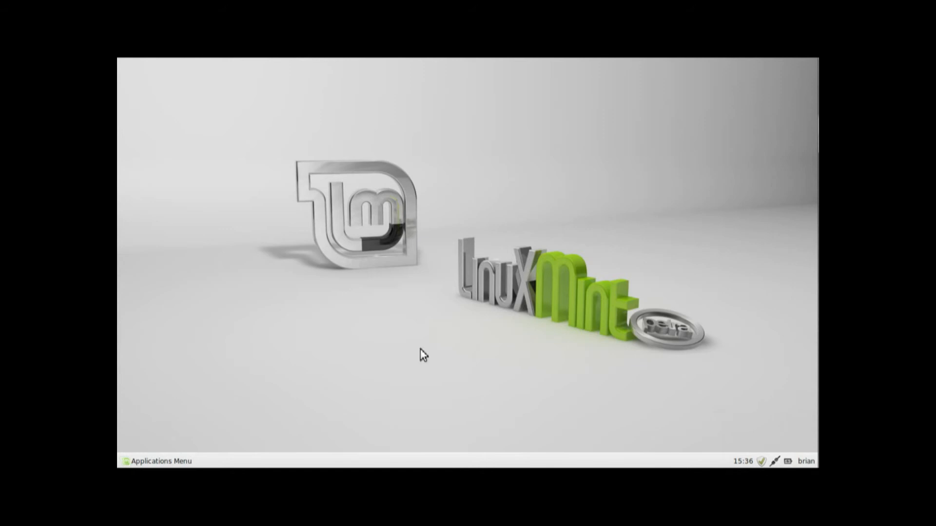
pyautogui.moveTo(215, 419)
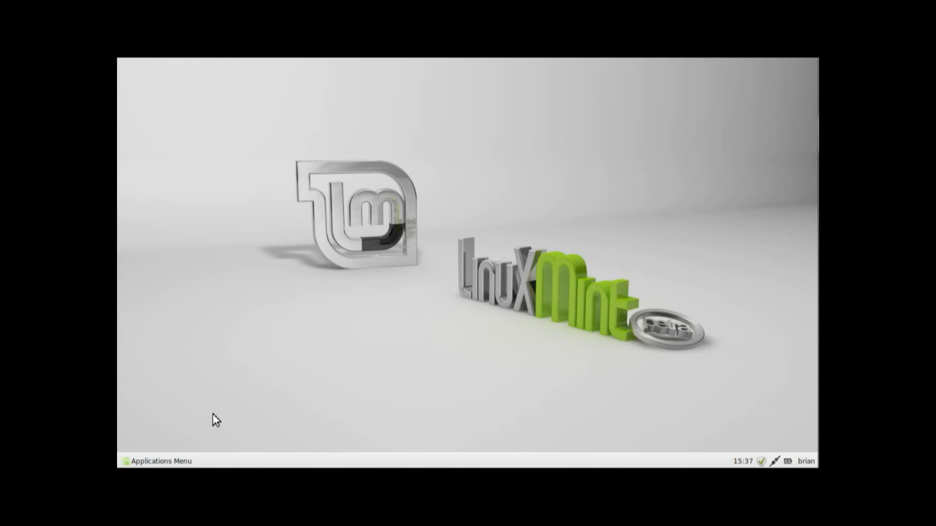
pyautogui.moveTo(210, 427)
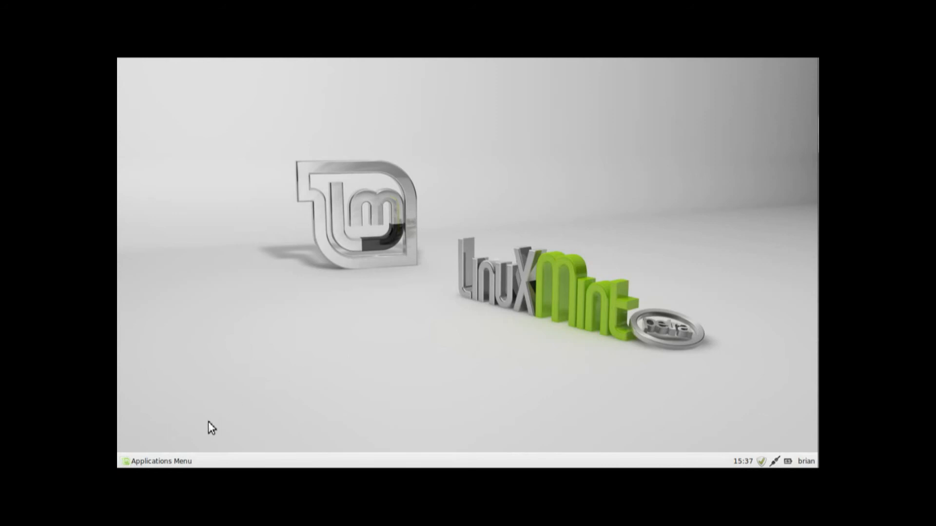
# Open the Whisker applications menu from the Linux Mint bottom panel
pyautogui.click(157, 460)
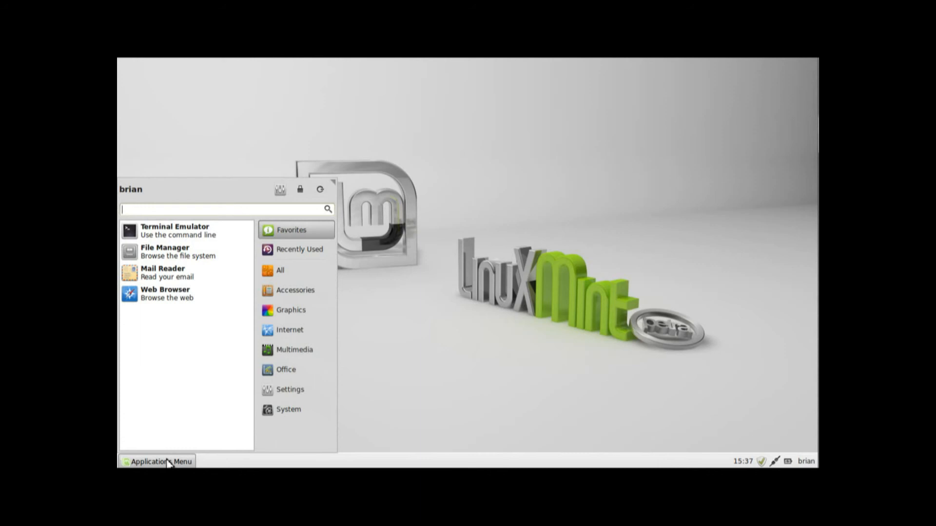
# Launch Session and Startup from the Settings category of the applications menu
pyautogui.click(290, 390)
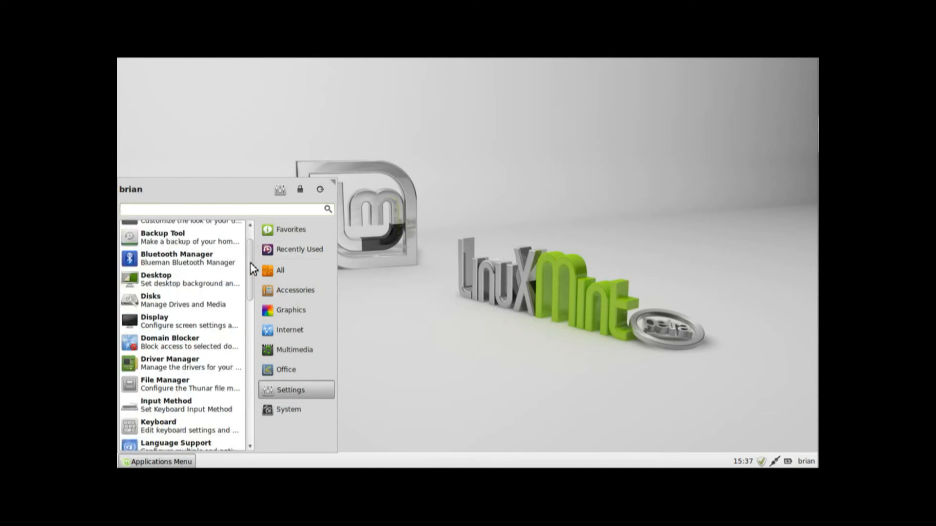
pyautogui.scroll(-3)
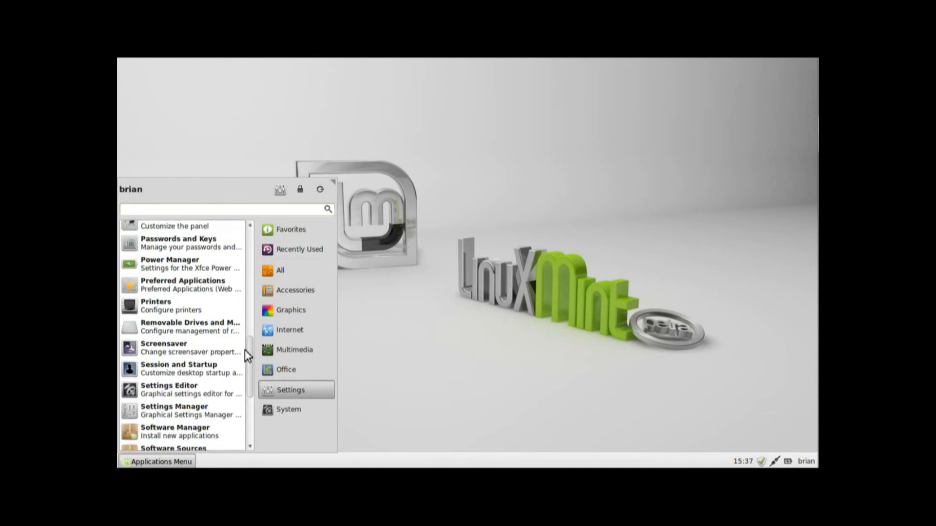
pyautogui.scroll(-3)
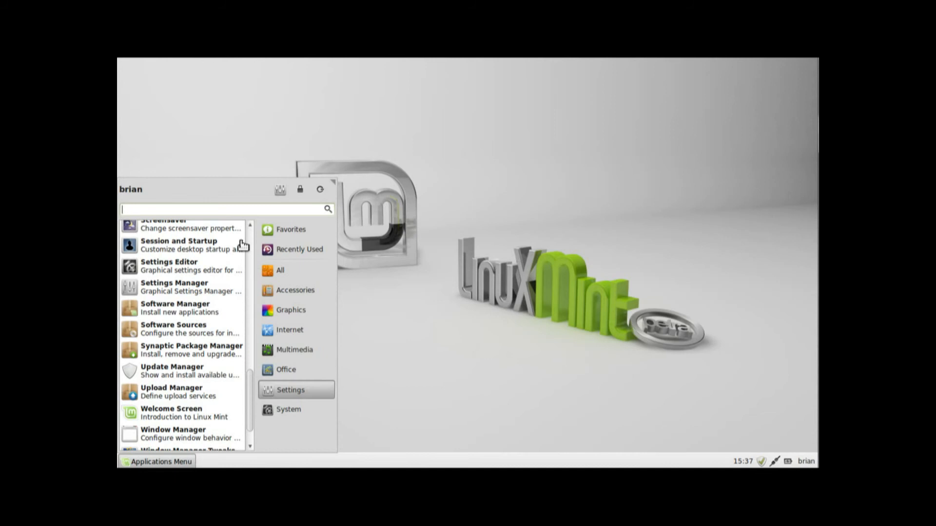
pyautogui.click(178, 245)
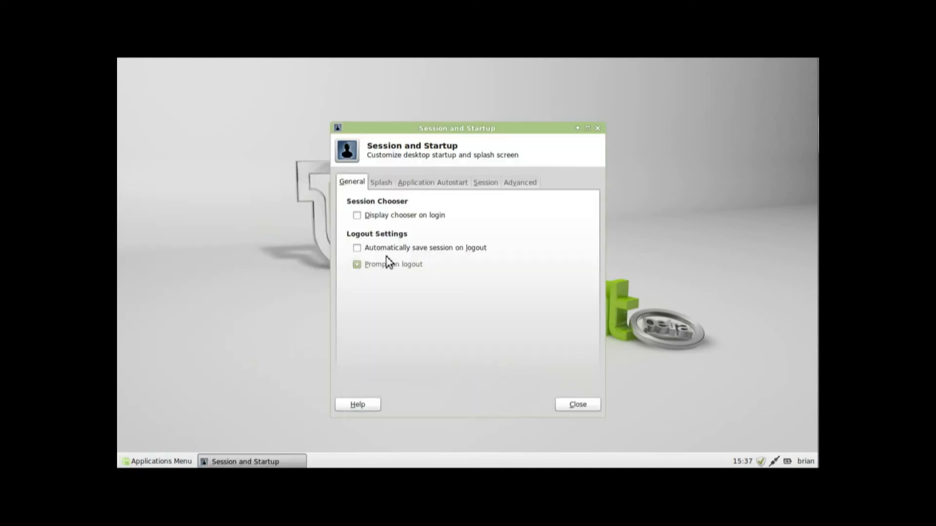
# Open an empty Add application form from the Application Autostart list
pyautogui.click(431, 182)
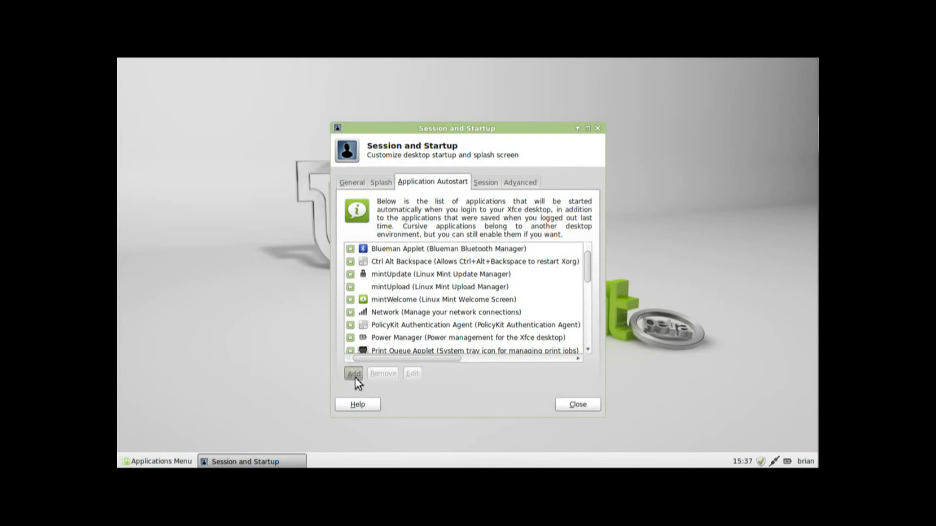
pyautogui.click(353, 372)
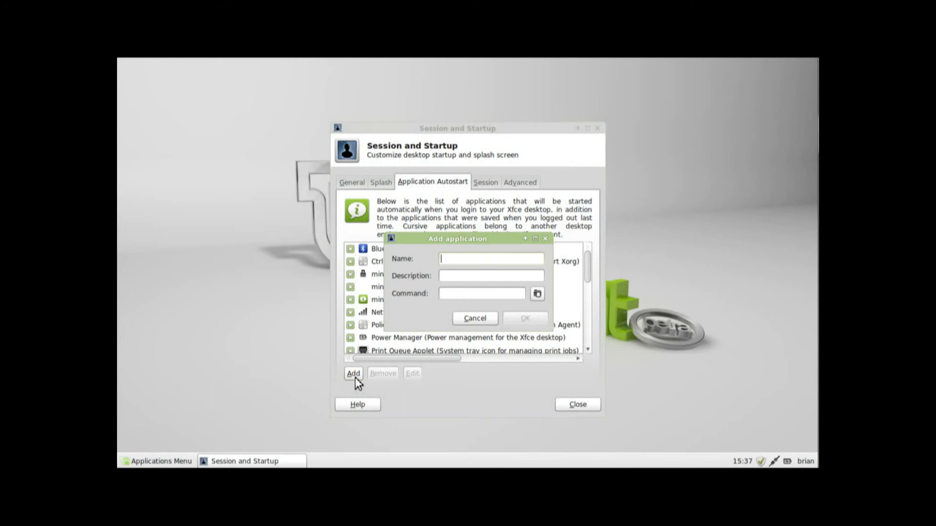
# Name the autostart entry 'XBMC-Server' with description 'Starts XBMC media'
pyautogui.write('XBMC S')
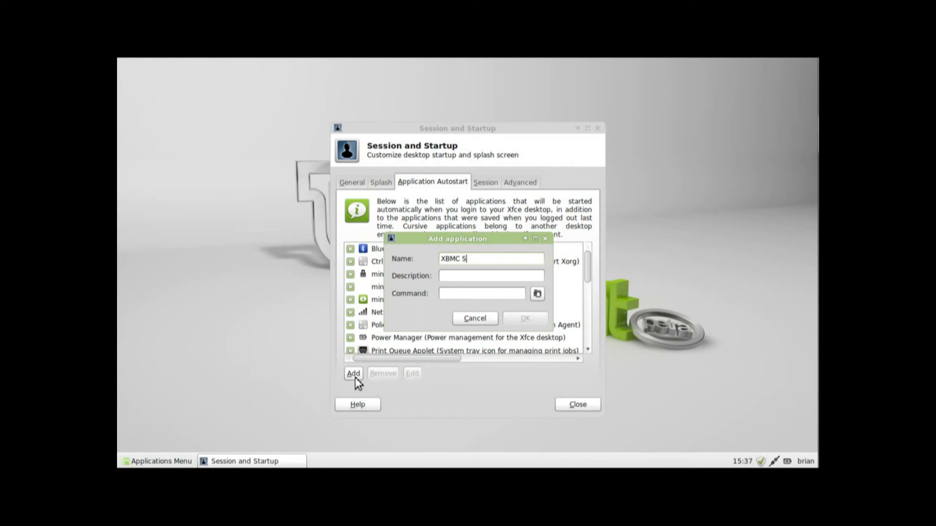
pyautogui.write('erver')
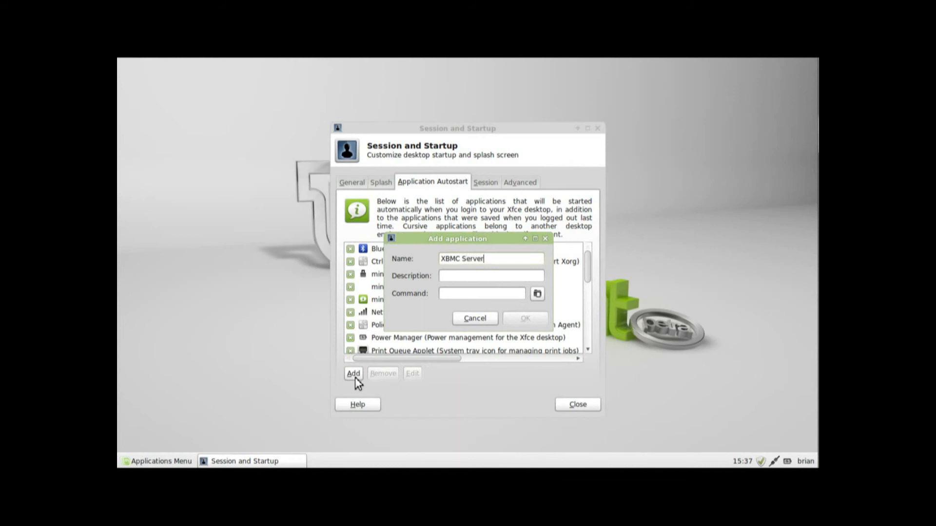
pyautogui.press('BackSpace')
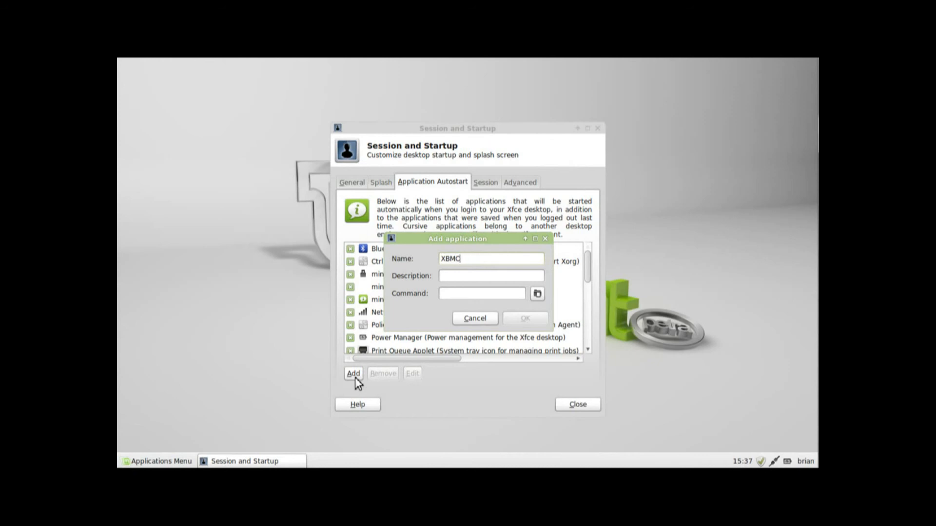
pyautogui.write('-')
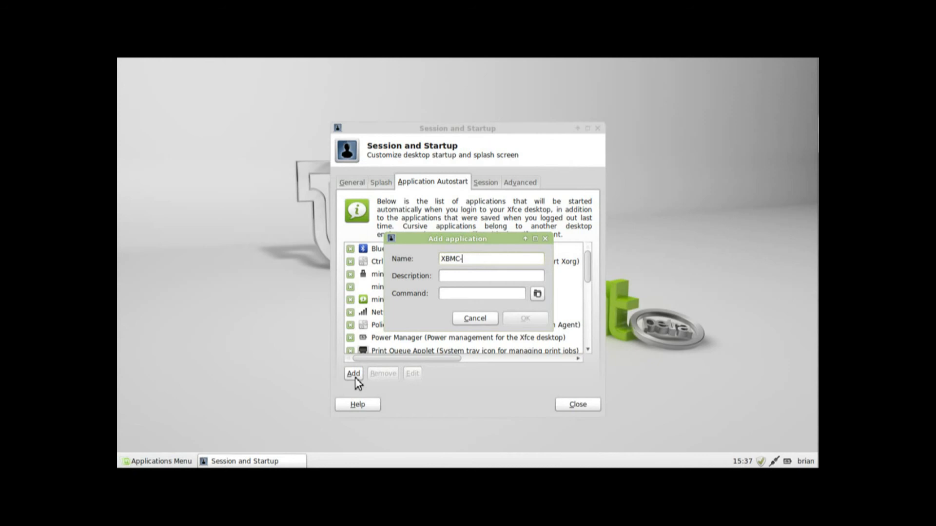
pyautogui.write('Server')
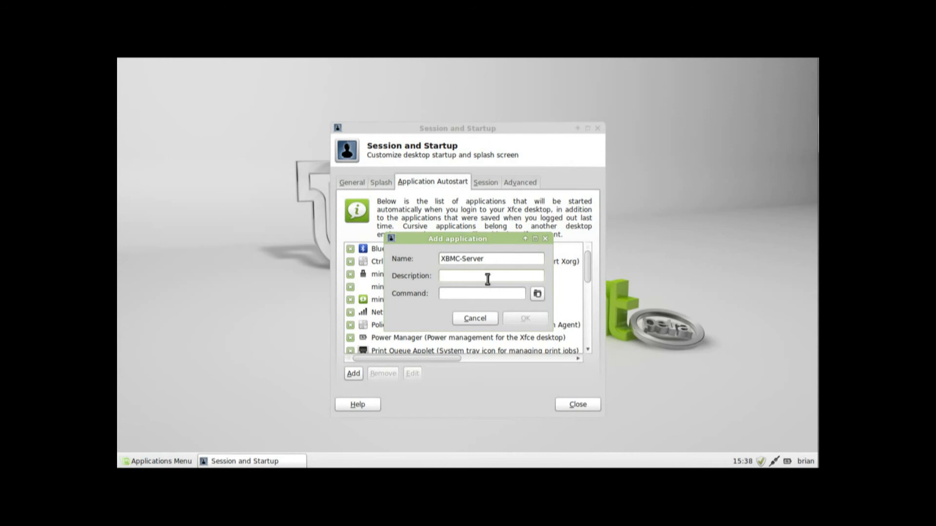
pyautogui.click(489, 275)
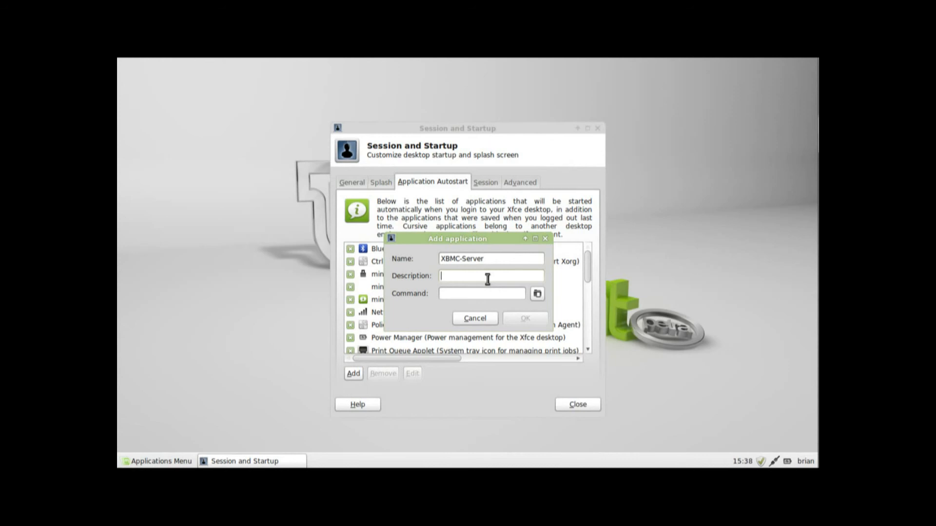
pyautogui.write('Starts XBMC media')
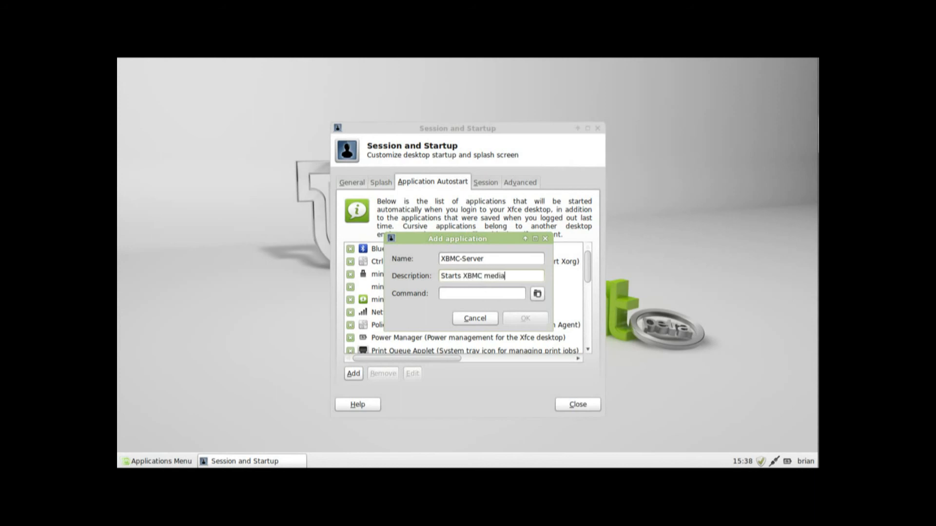
pyautogui.moveTo(531, 310)
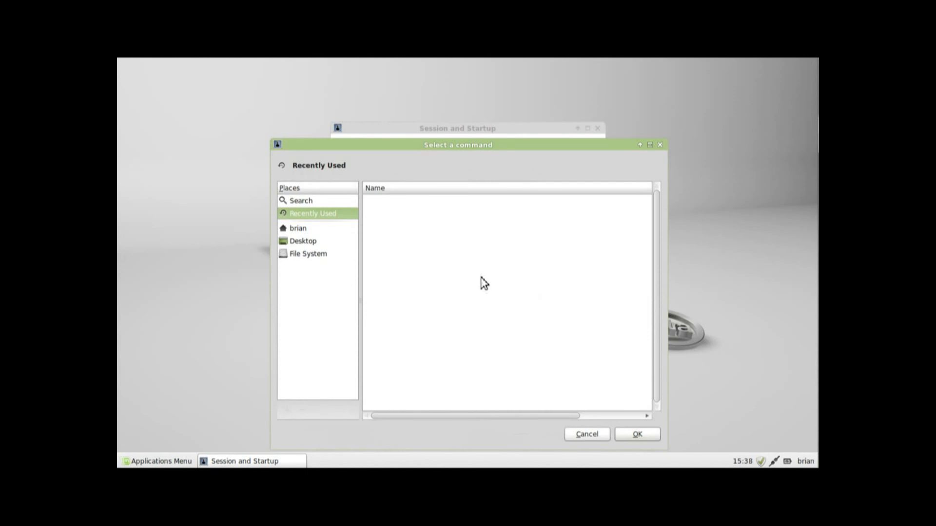
pyautogui.moveTo(349, 223)
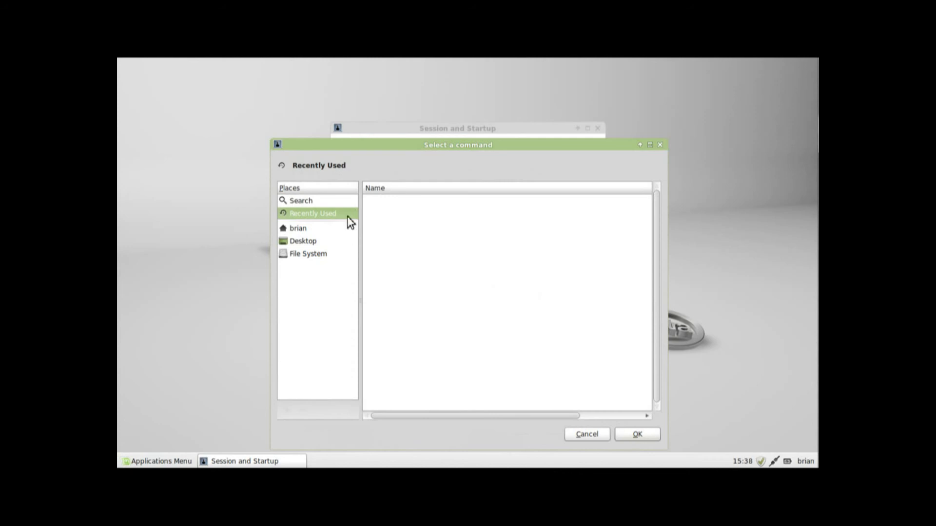
pyautogui.moveTo(303, 245)
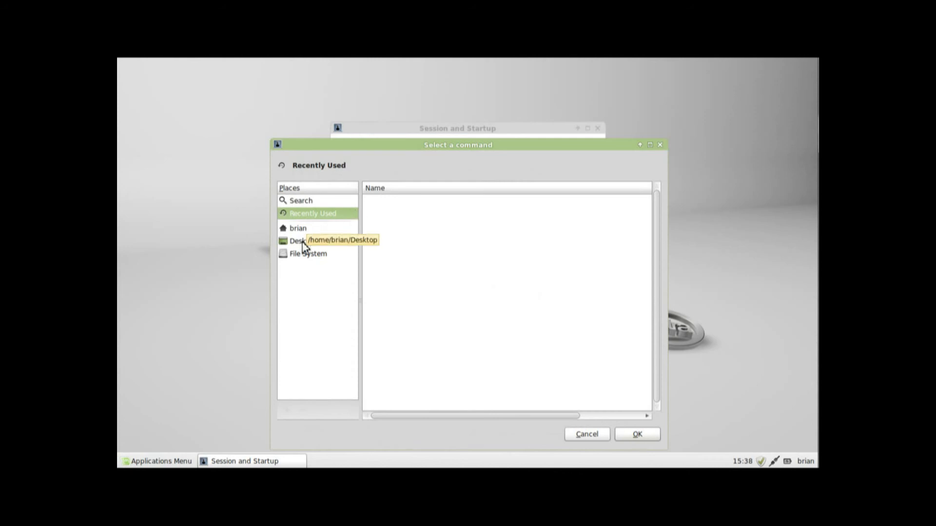
pyautogui.moveTo(305, 256)
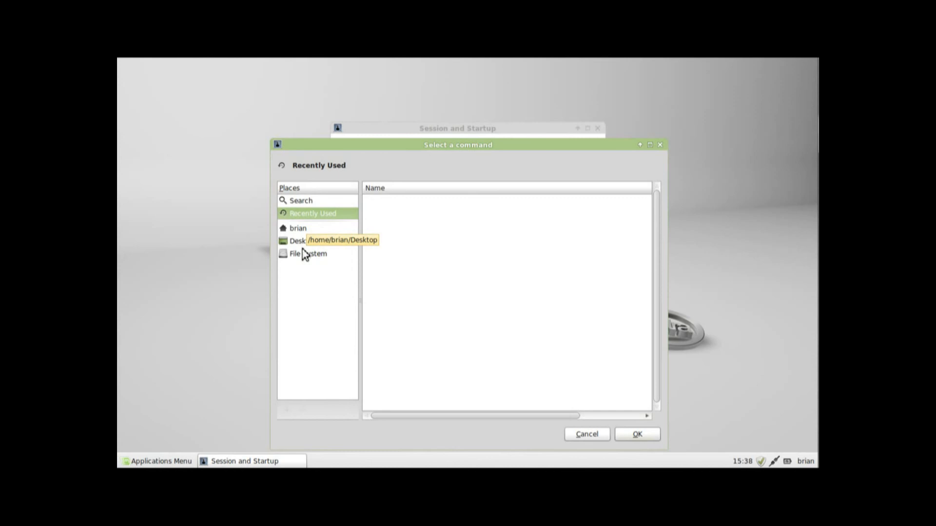
# Set the entry's command to /usr/bin/xbmc by browsing the file system
pyautogui.click(308, 253)
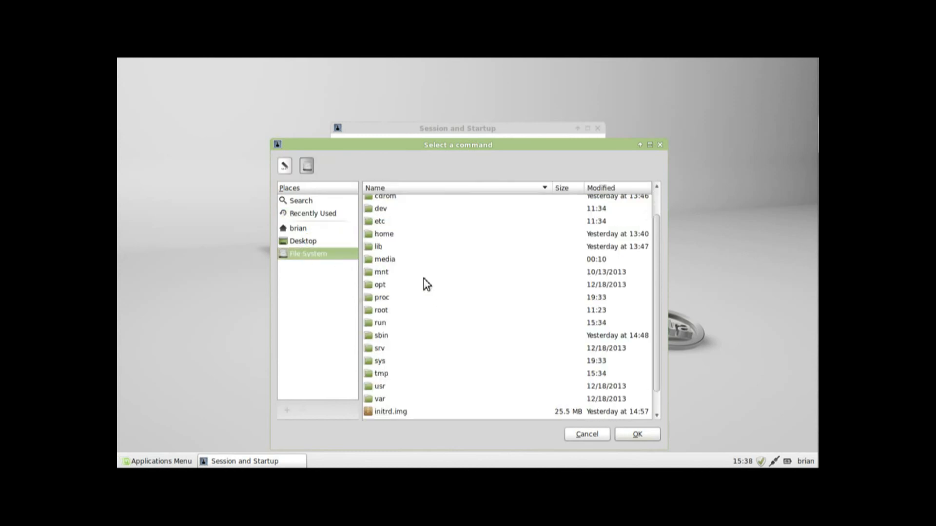
pyautogui.scroll(-3)
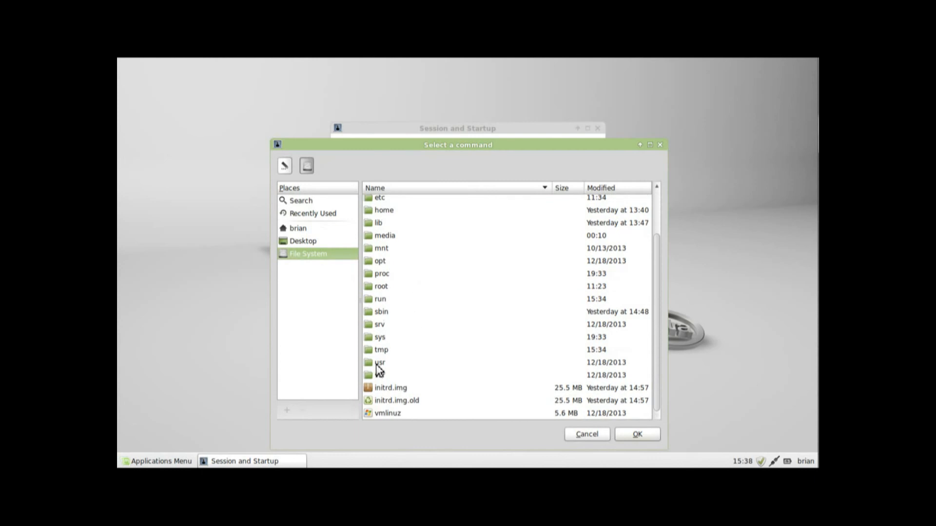
pyautogui.doubleClick(381, 363)
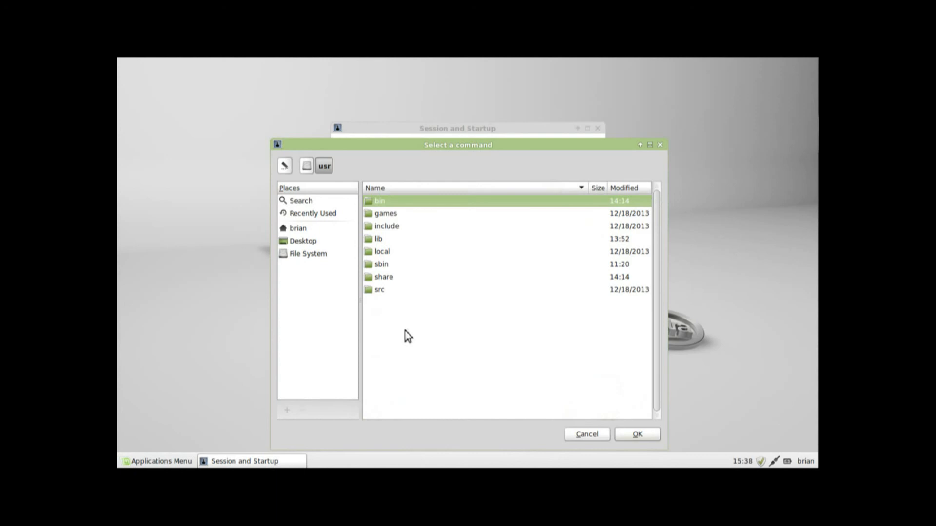
pyautogui.doubleClick(380, 201)
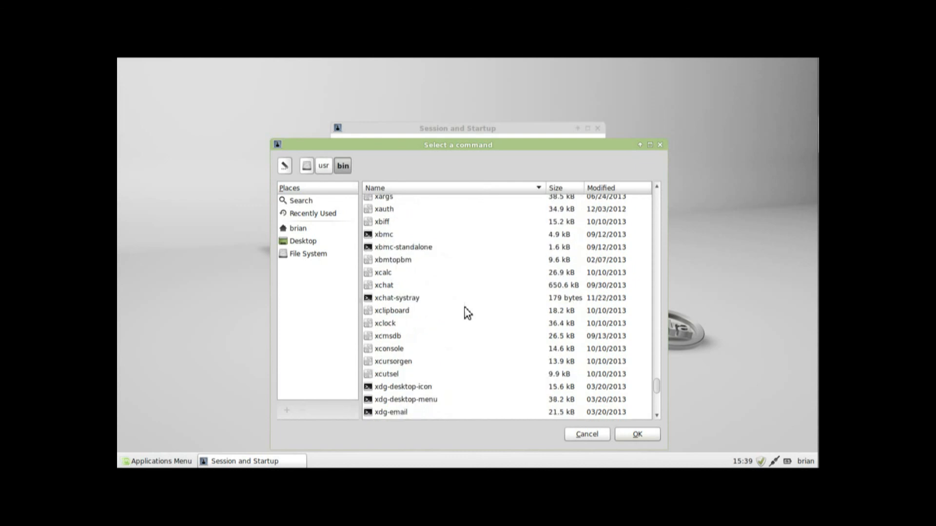
pyautogui.click(383, 234)
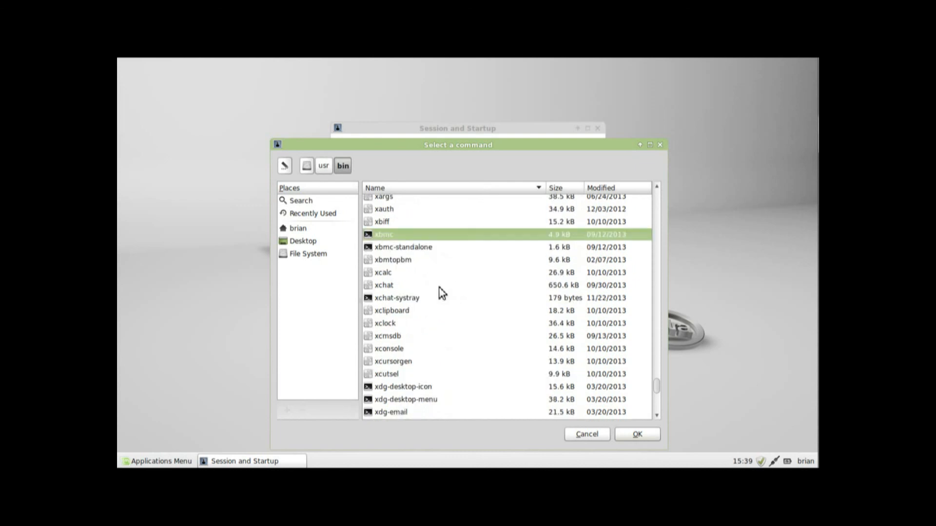
pyautogui.click(636, 434)
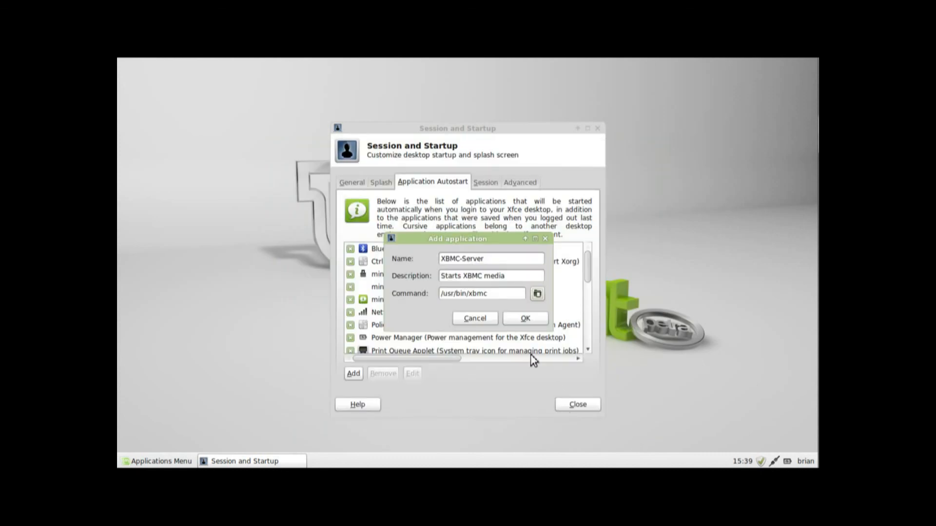
# Save the XBMC-Server entry, confirm it's enabled in the autostart list, and close the window
pyautogui.click(474, 319)
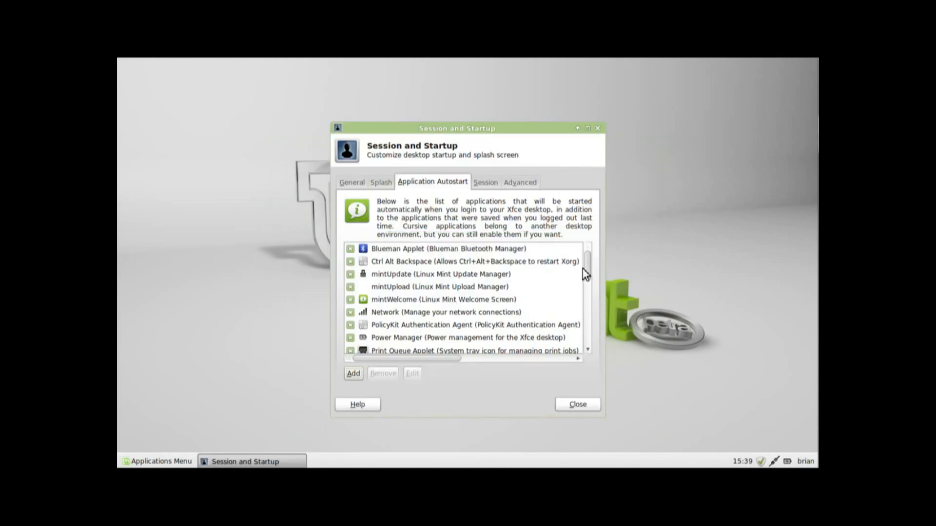
pyautogui.scroll(-3)
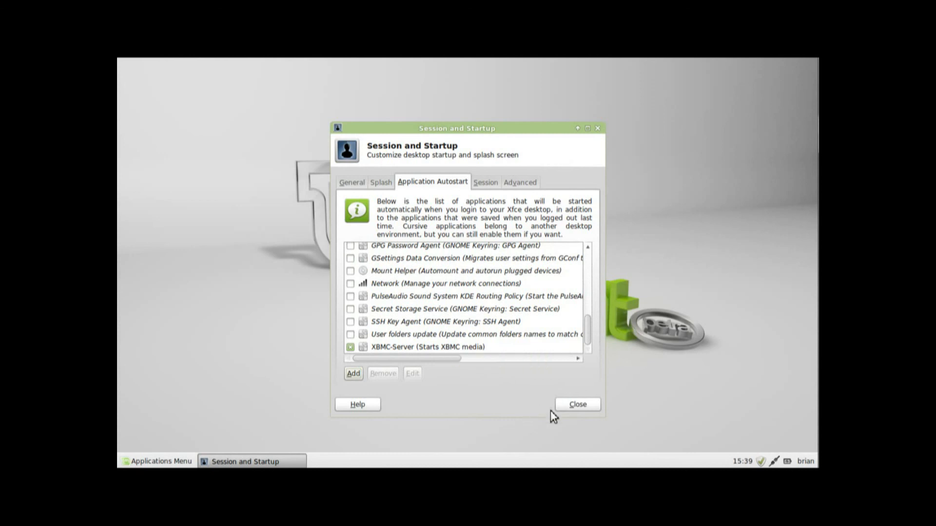
pyautogui.moveTo(577, 404)
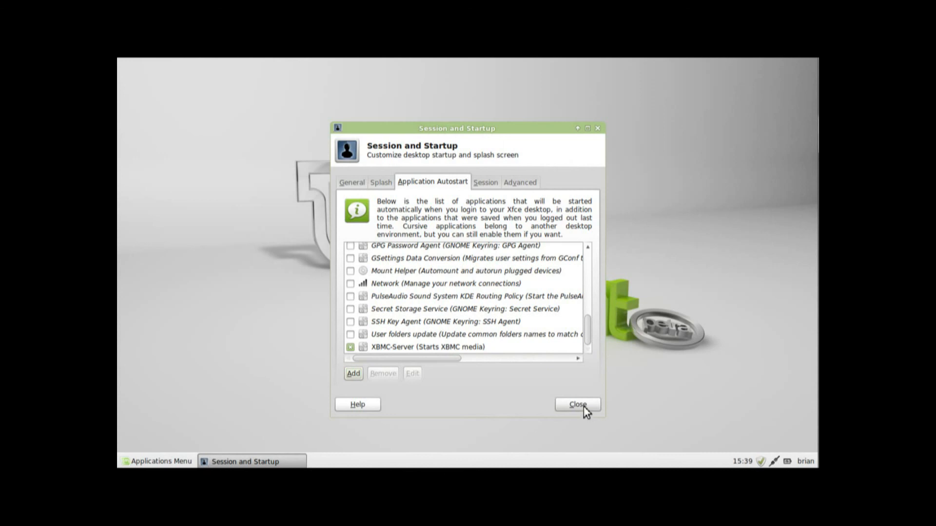
pyautogui.moveTo(571, 411)
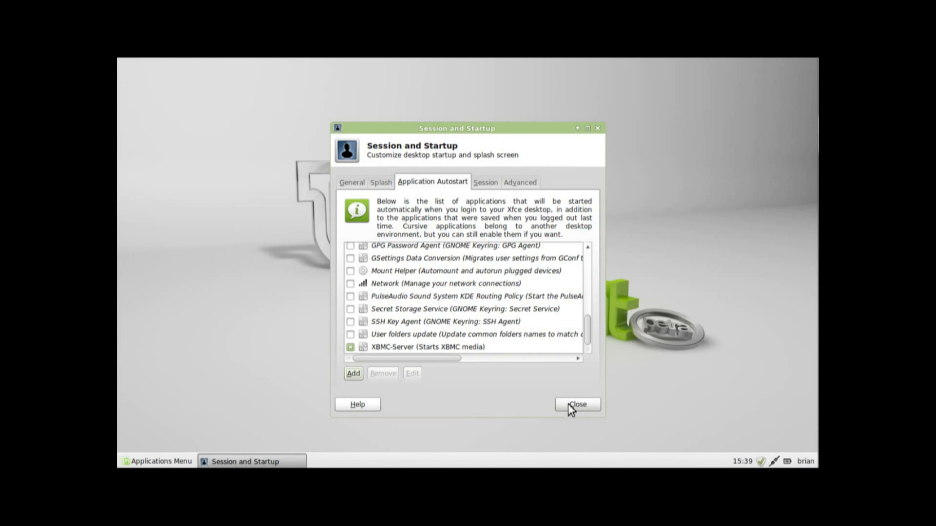
pyautogui.click(576, 404)
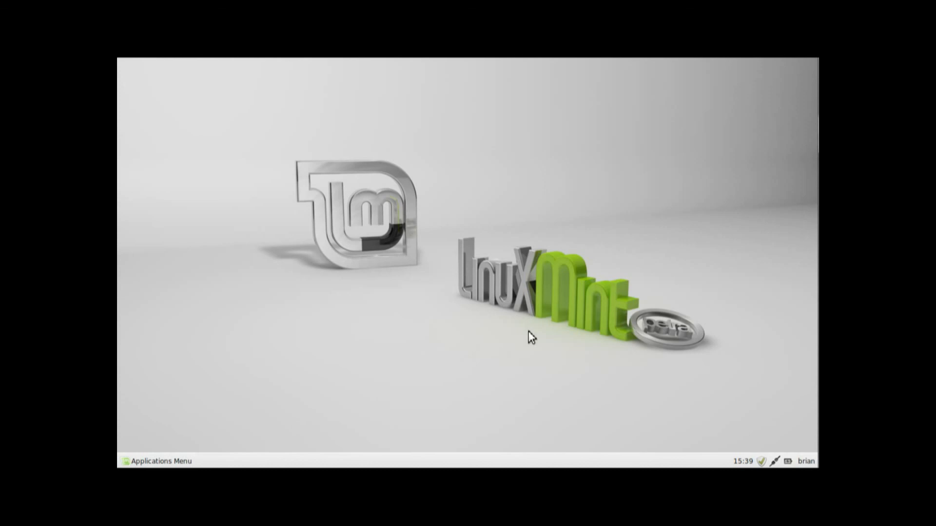
pyautogui.moveTo(474, 352)
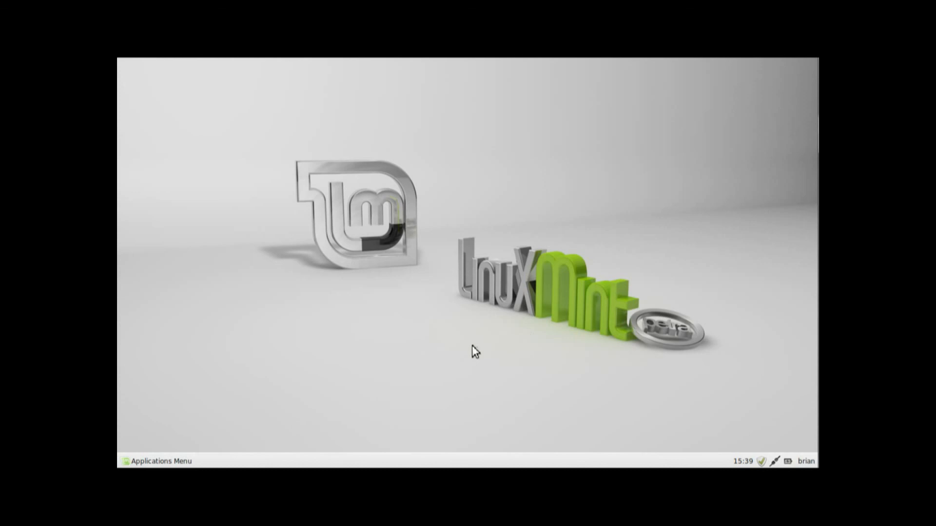